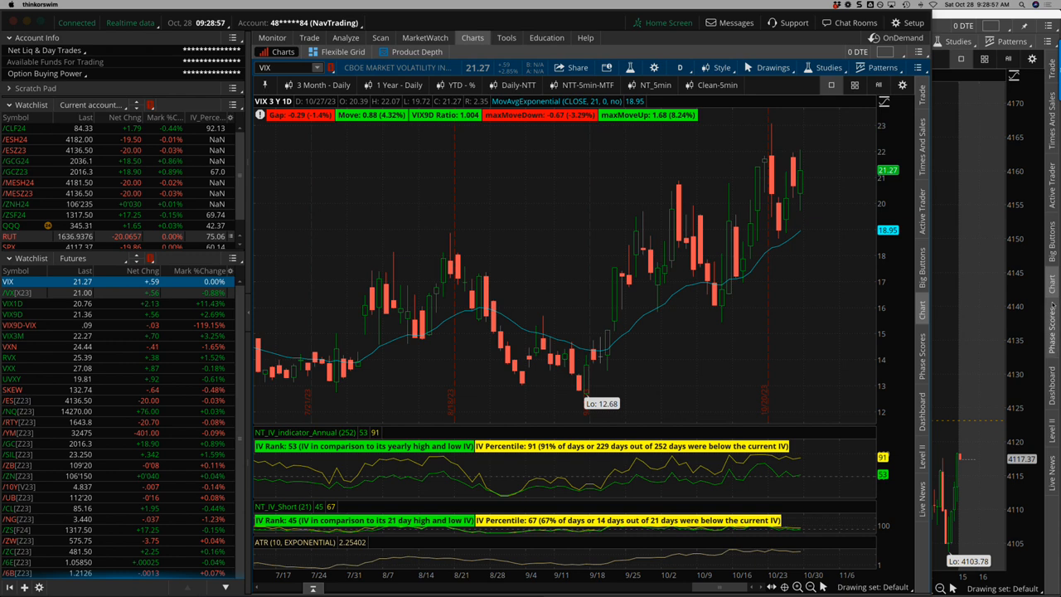
mouse_move(806, 315)
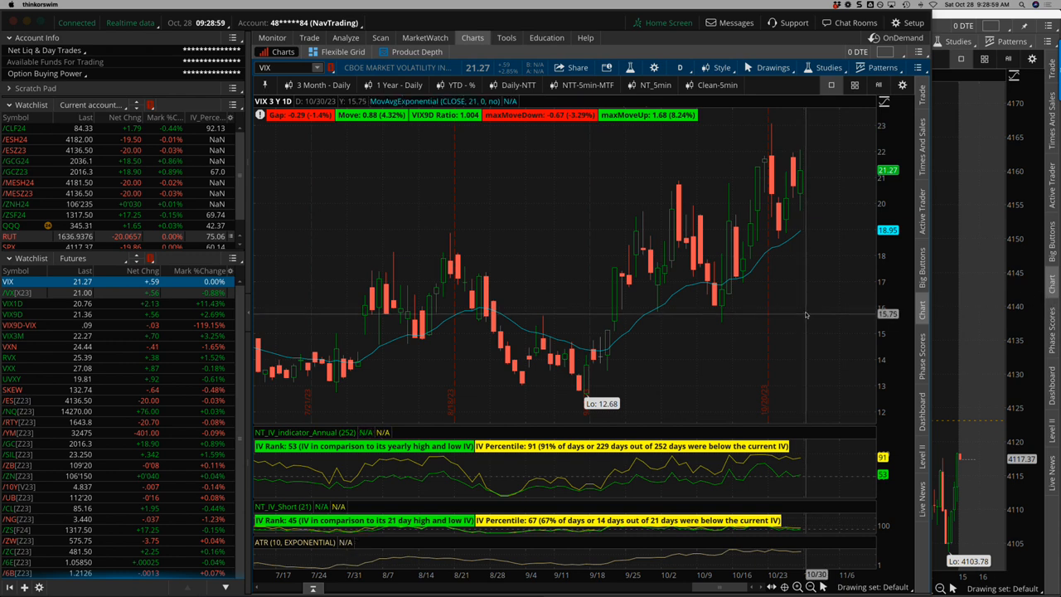
mouse_move(562, 318)
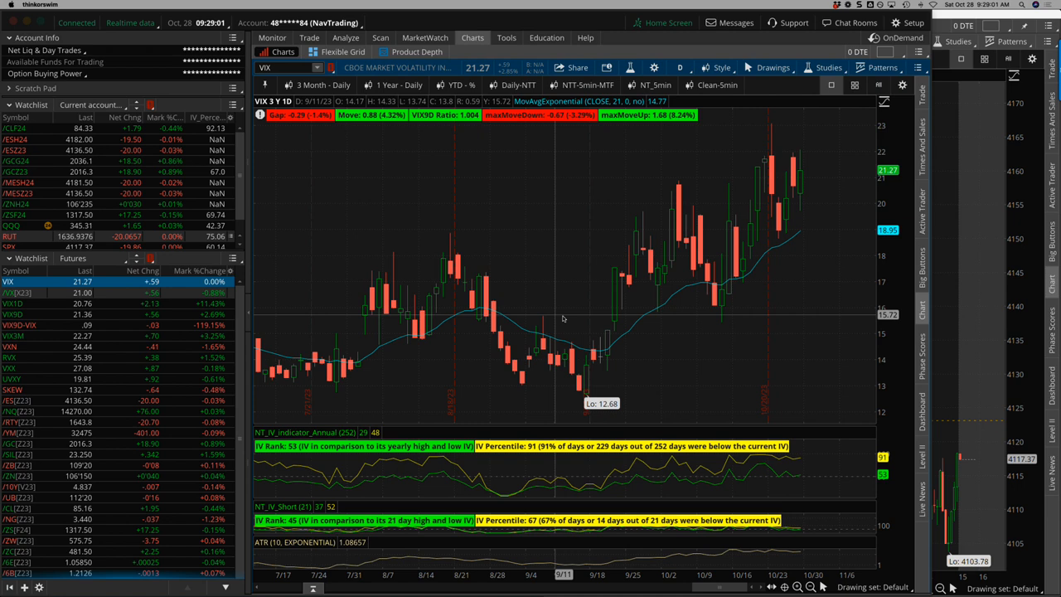
mouse_move(776, 166)
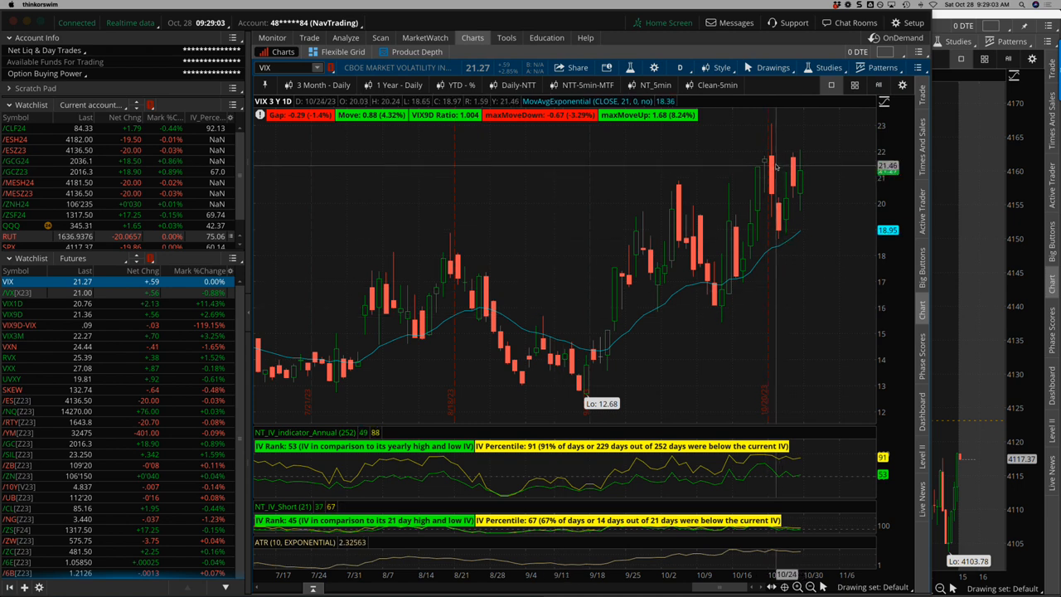
mouse_move(772, 150)
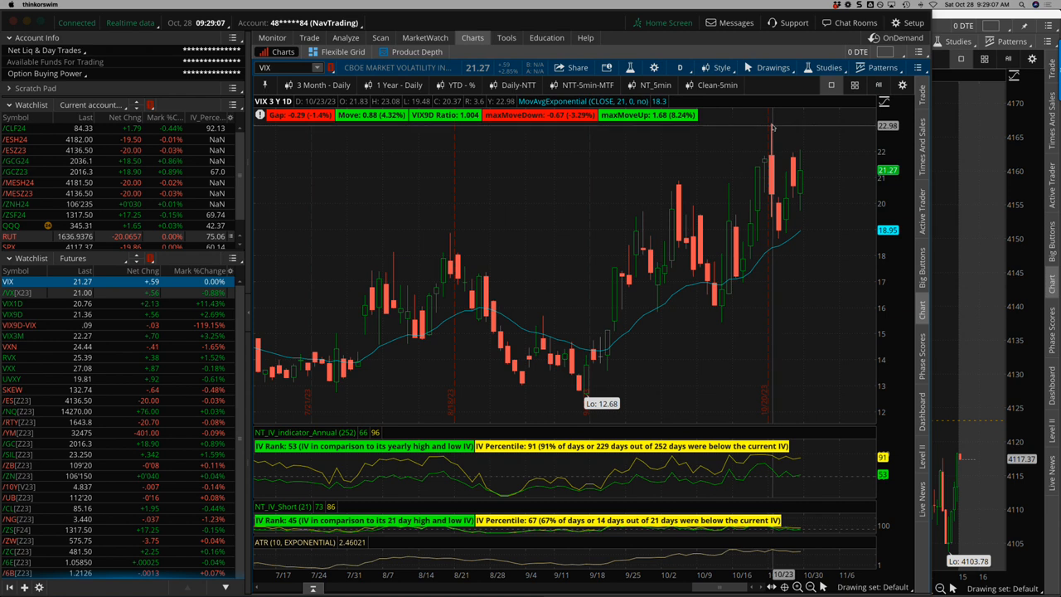
mouse_move(773, 183)
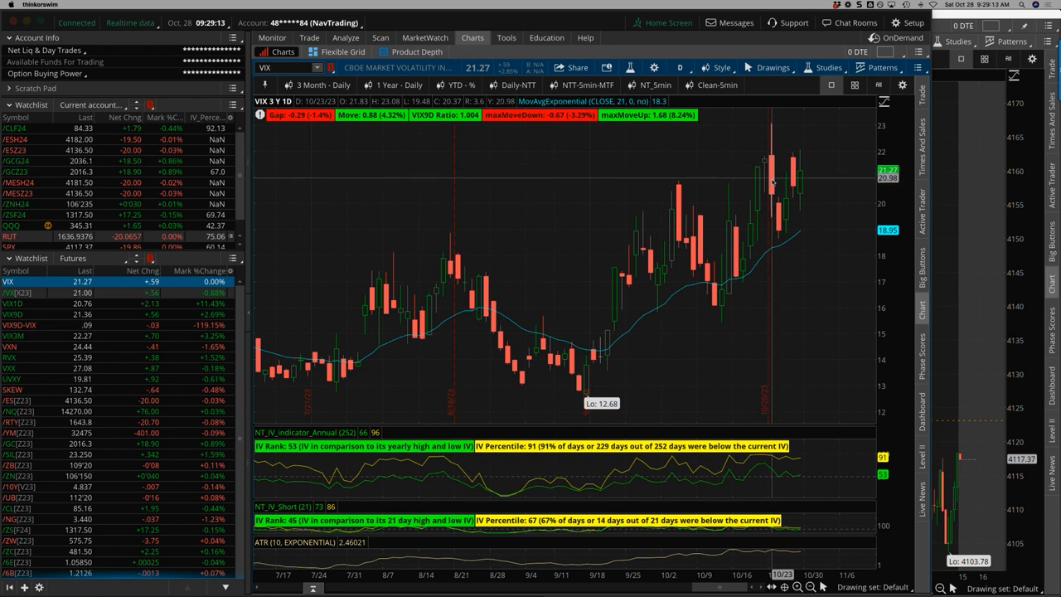
mouse_move(775, 207)
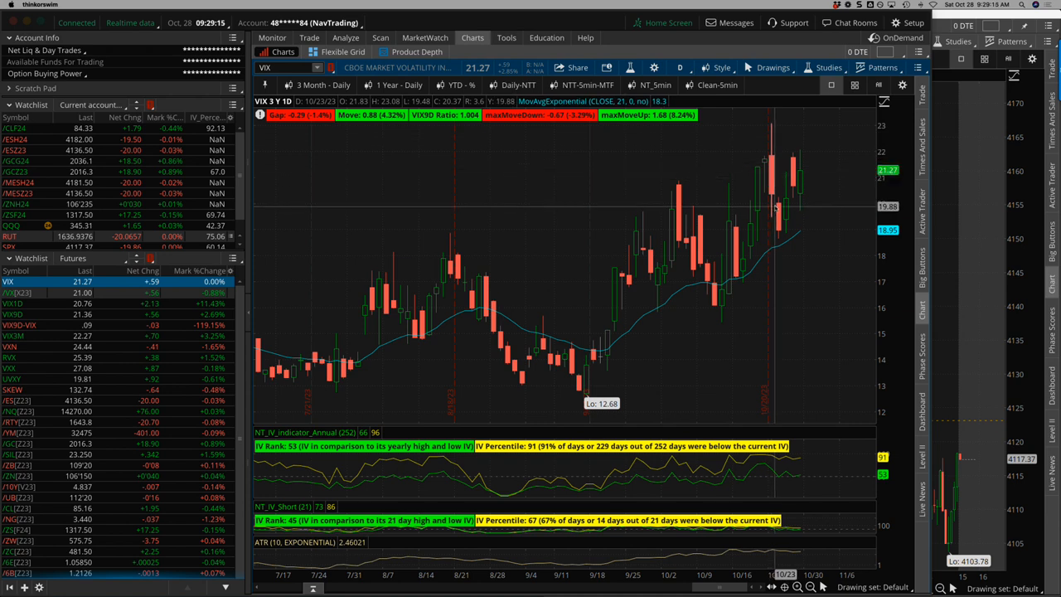
mouse_move(775, 209)
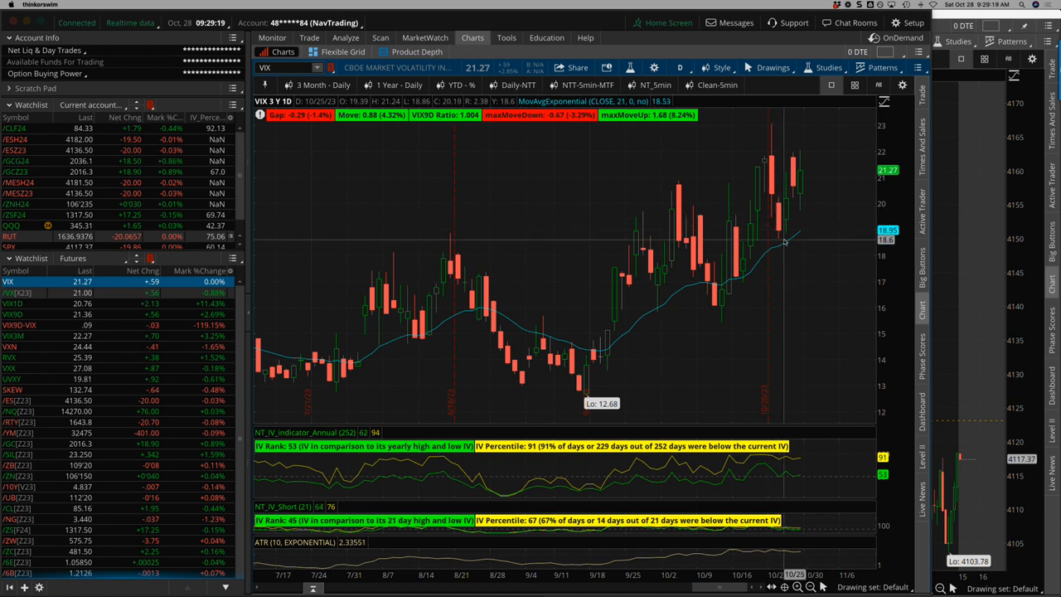
mouse_move(793, 169)
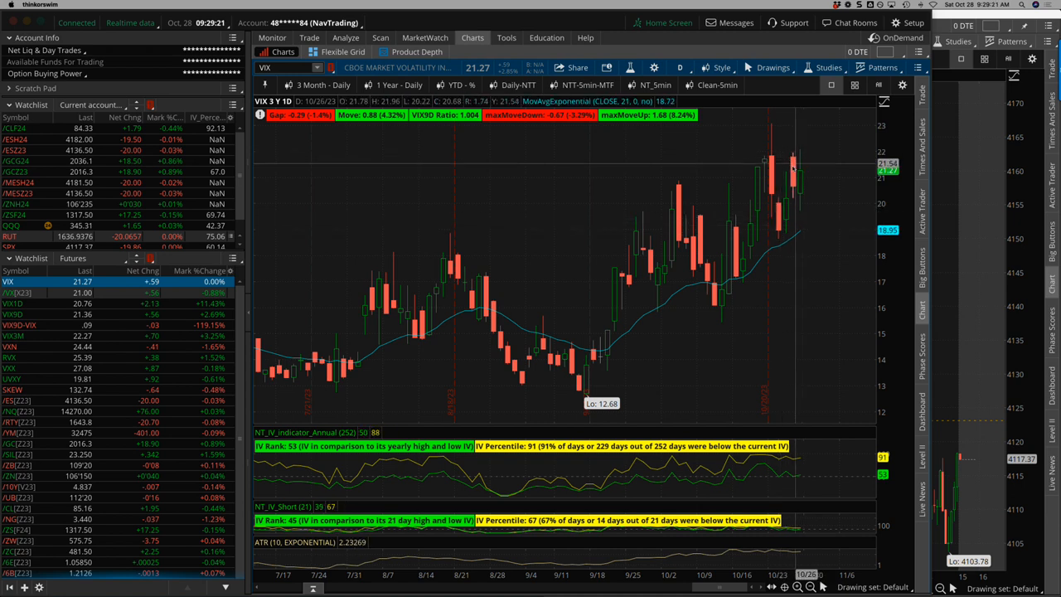
- Chart the E-mini S&P 500 futures (/ES), then return to the VIX daily chart
left_click(16, 399)
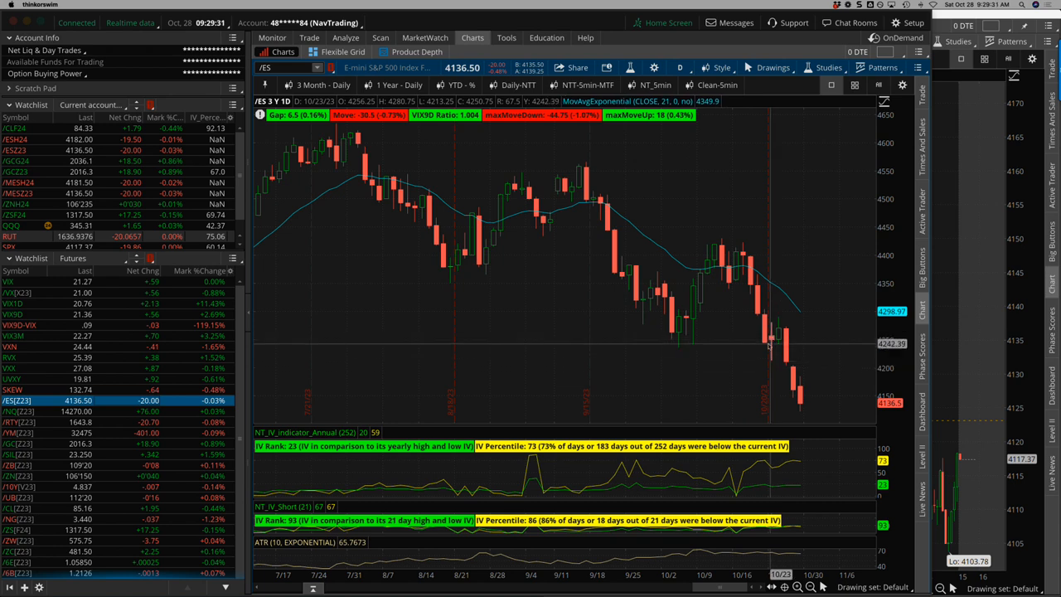
mouse_move(782, 335)
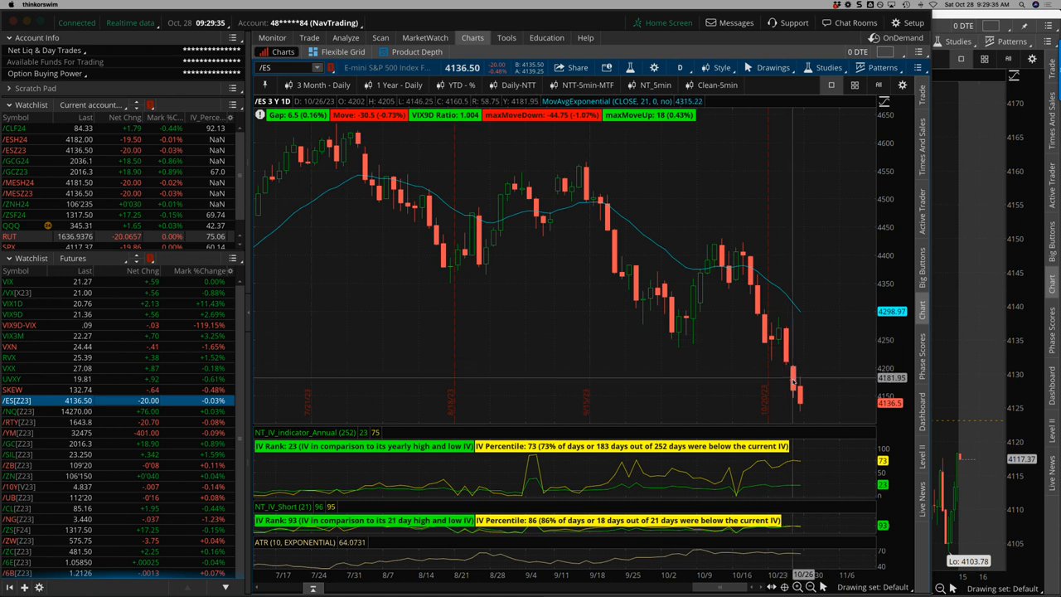
mouse_move(792, 380)
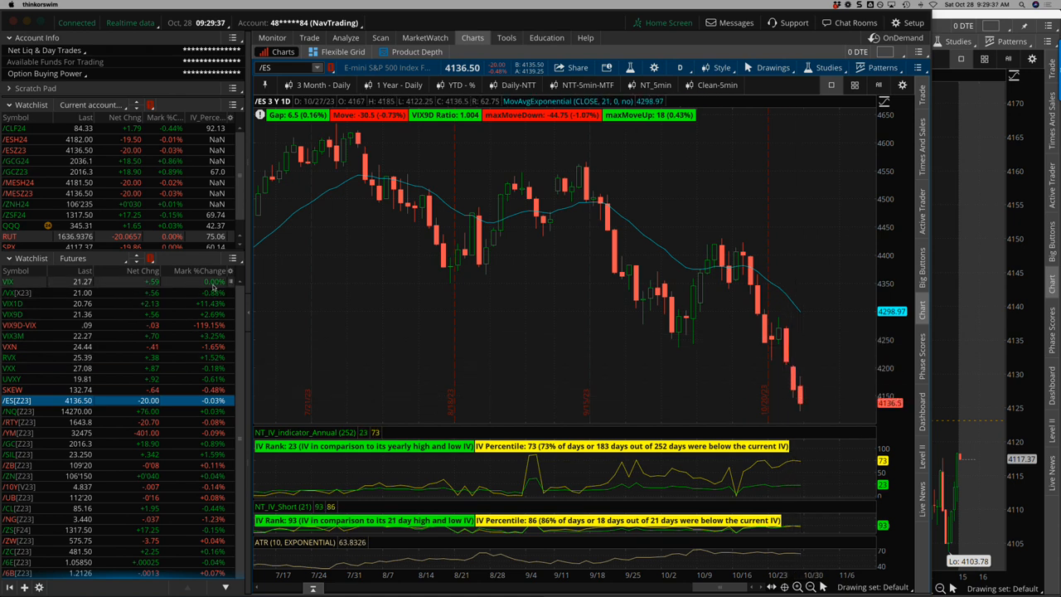
left_click(8, 282)
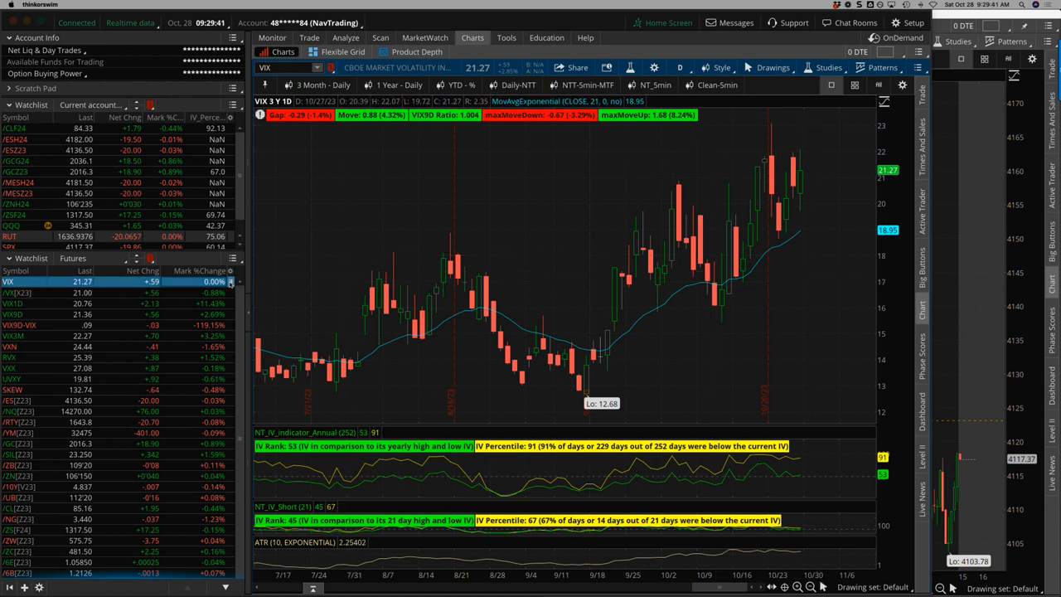
mouse_move(239, 295)
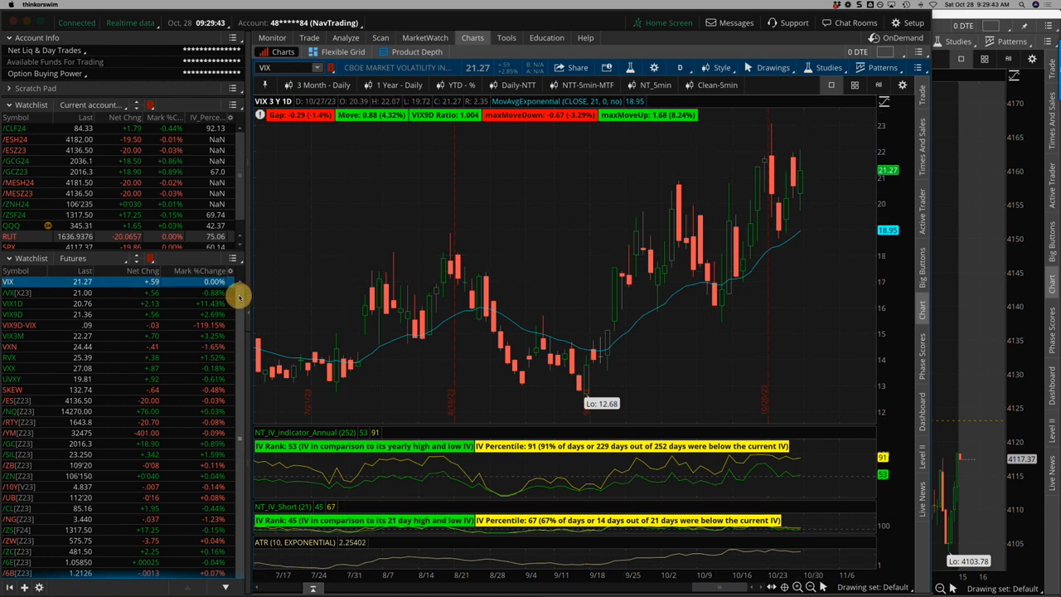
mouse_move(235, 295)
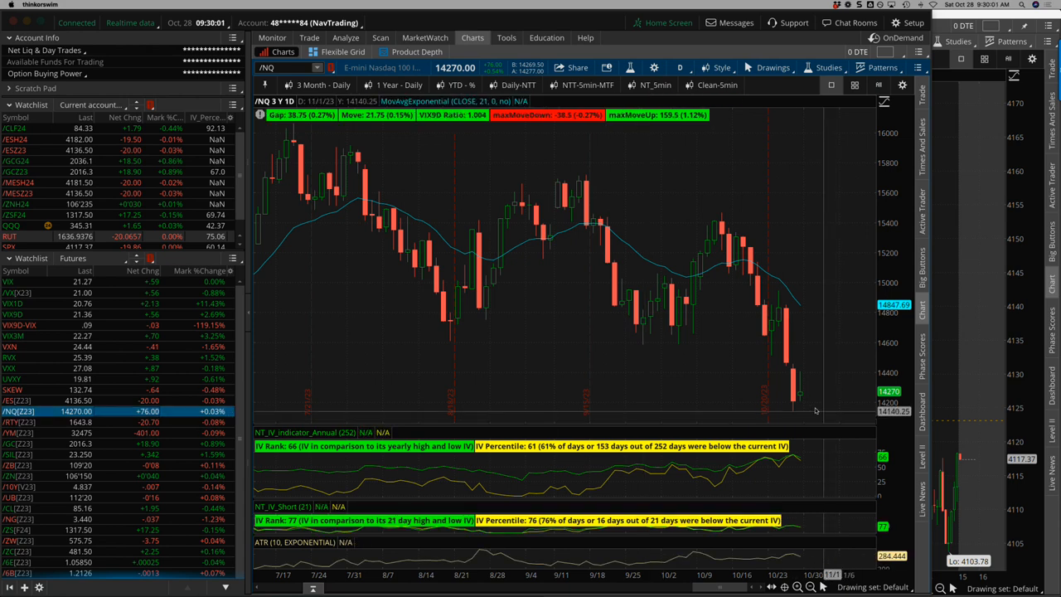
mouse_move(802, 397)
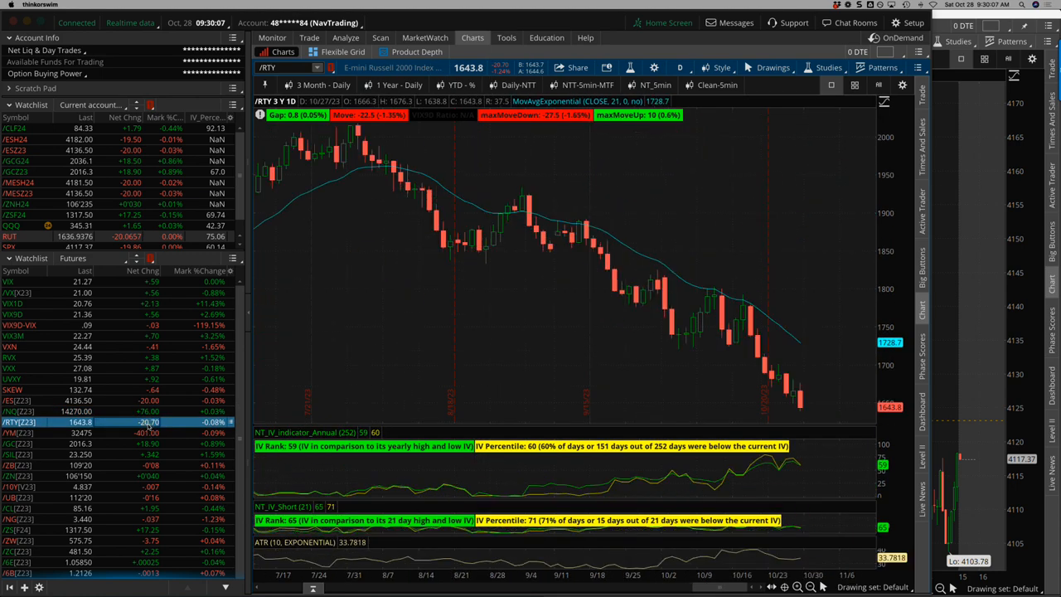
- Chart the Mini Dow Jones futures (/YM) from the watchlist
left_click(50, 433)
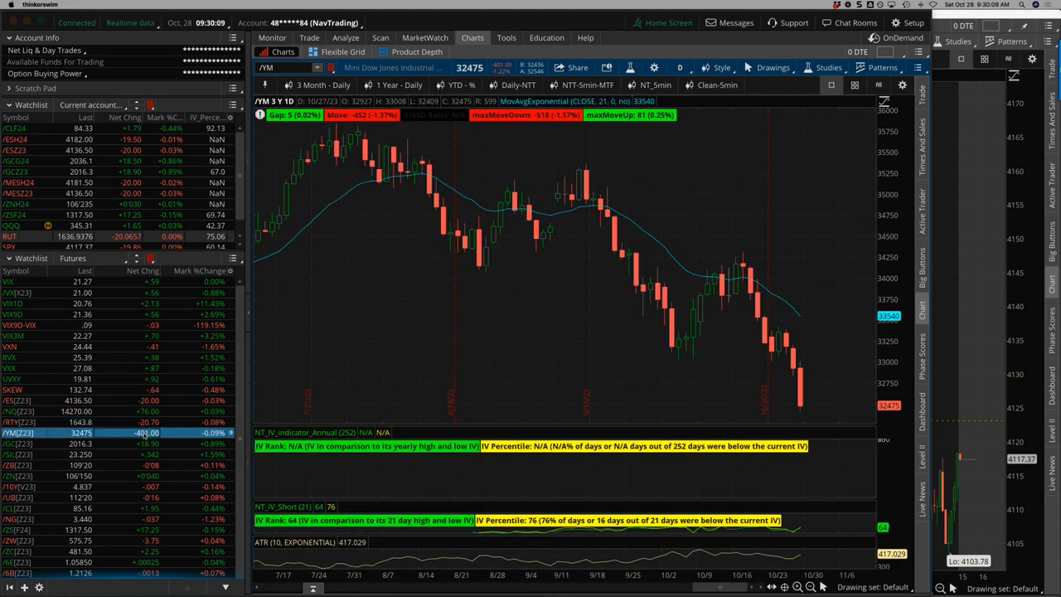
mouse_move(570, 395)
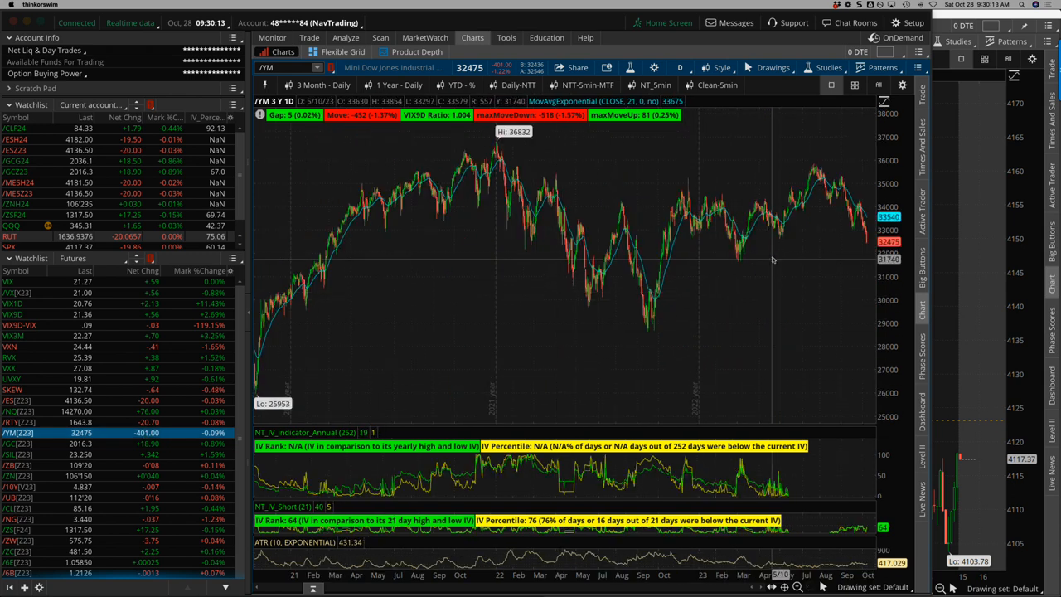
mouse_move(779, 240)
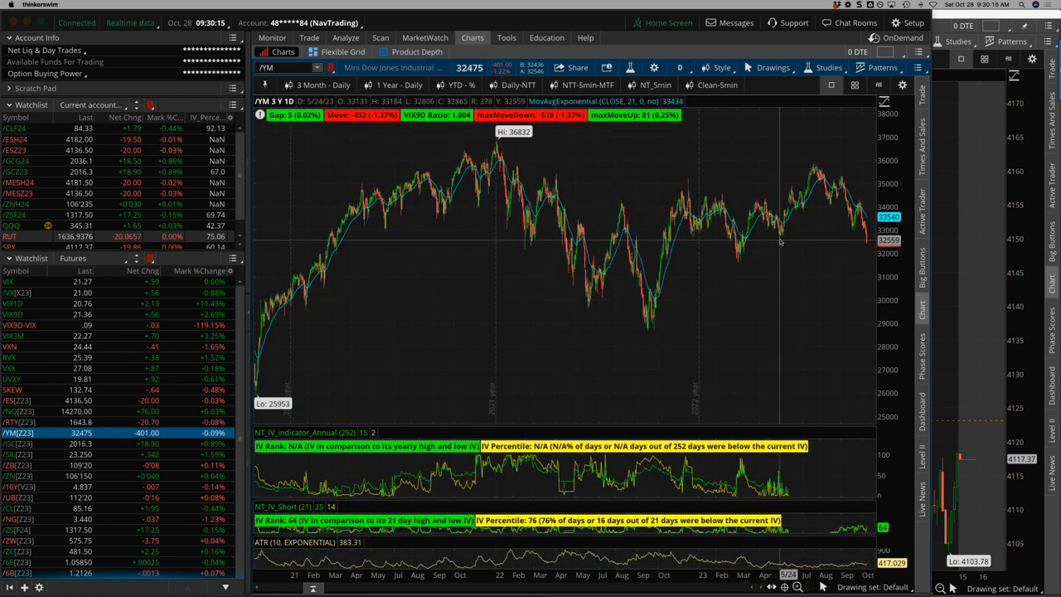
mouse_move(769, 263)
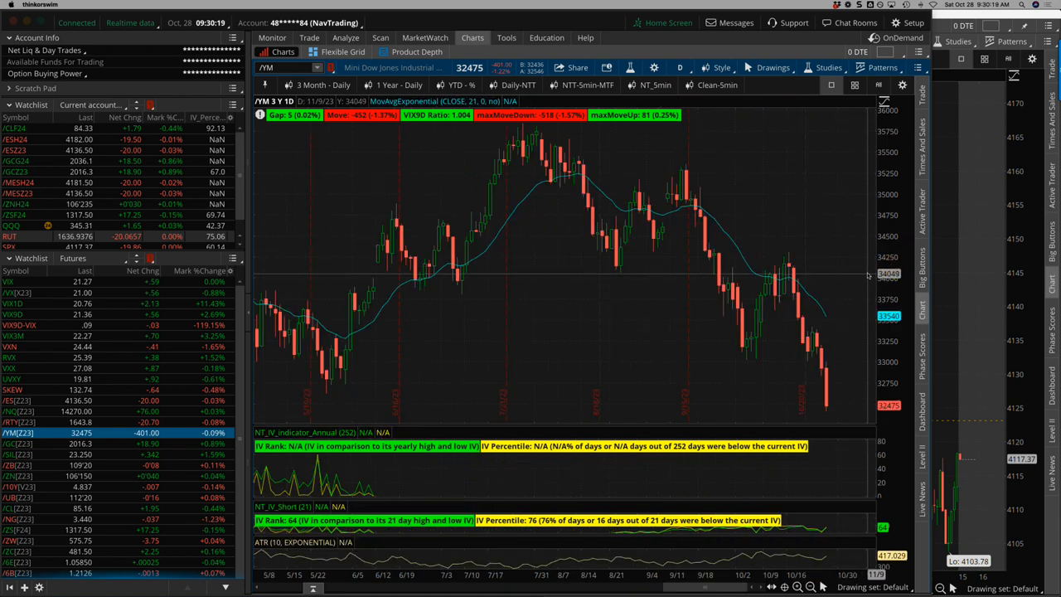
mouse_move(524, 379)
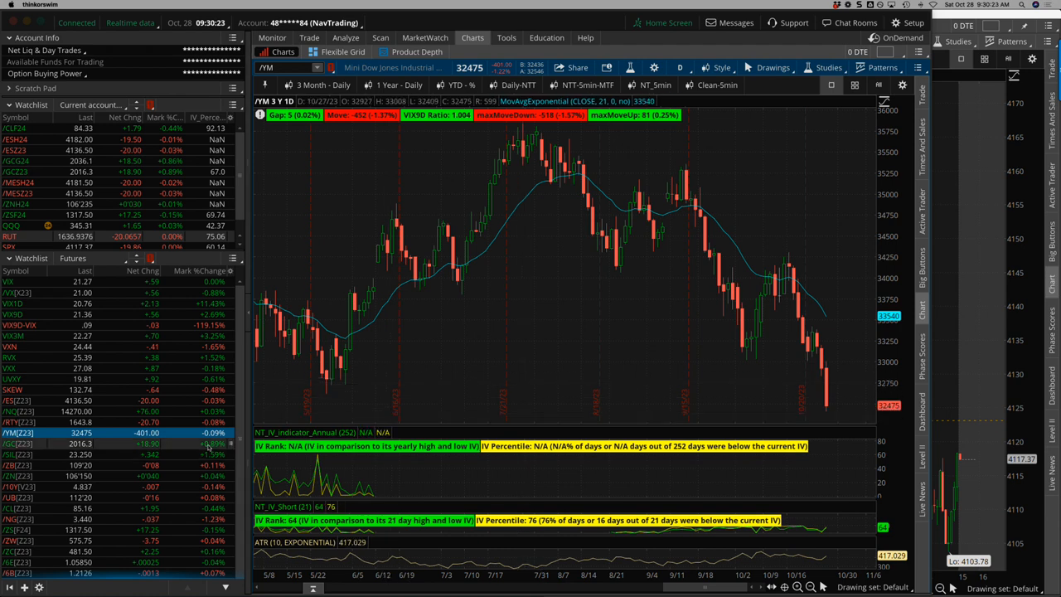
- Chart silver (/SI), crude oil (/CL) and soybean (/ZS) futures in turn
left_click(19, 444)
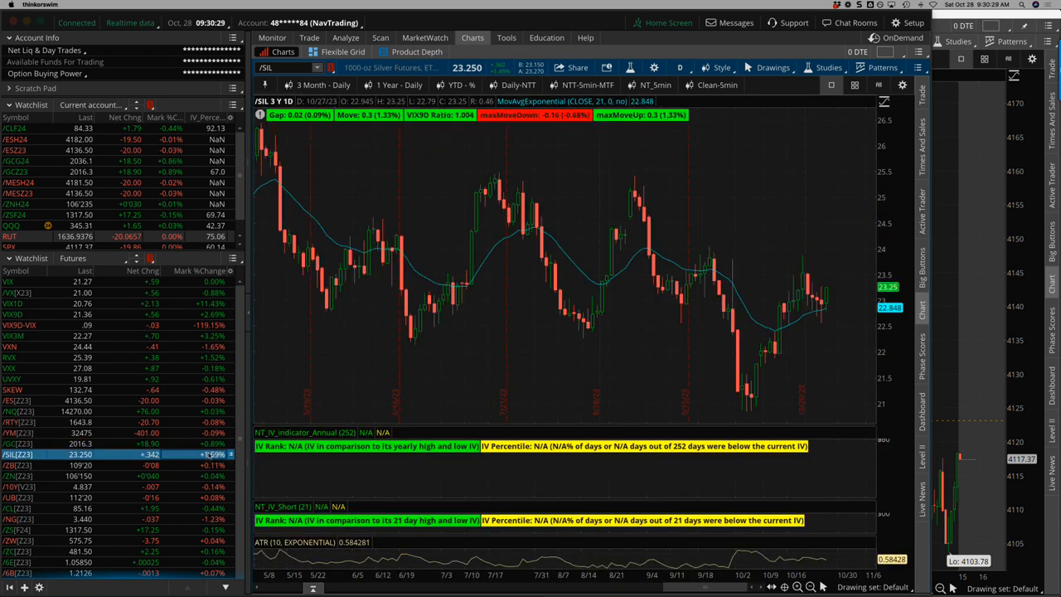
mouse_move(812, 278)
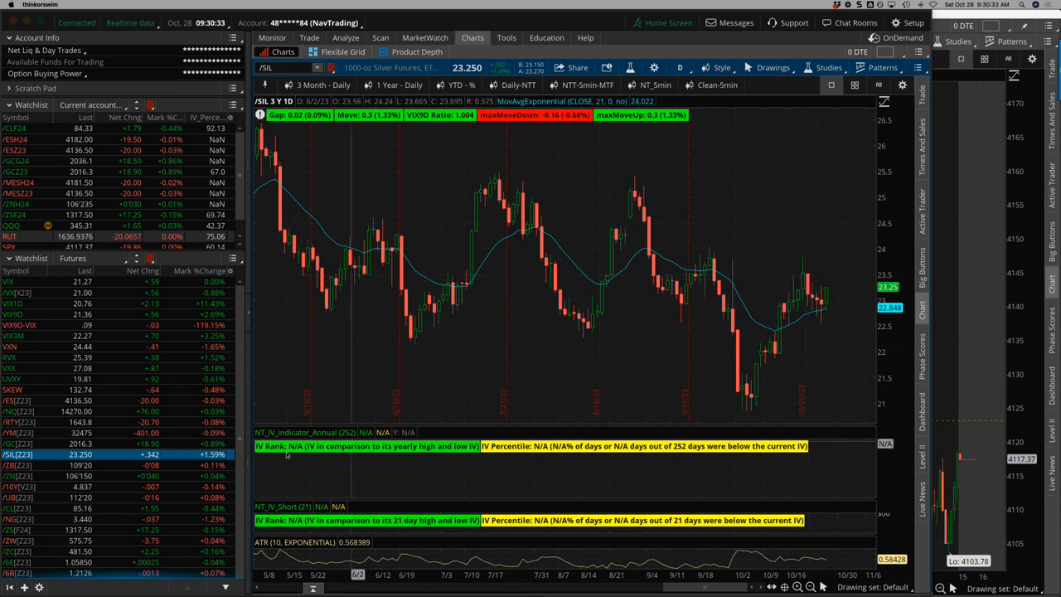
left_click(18, 464)
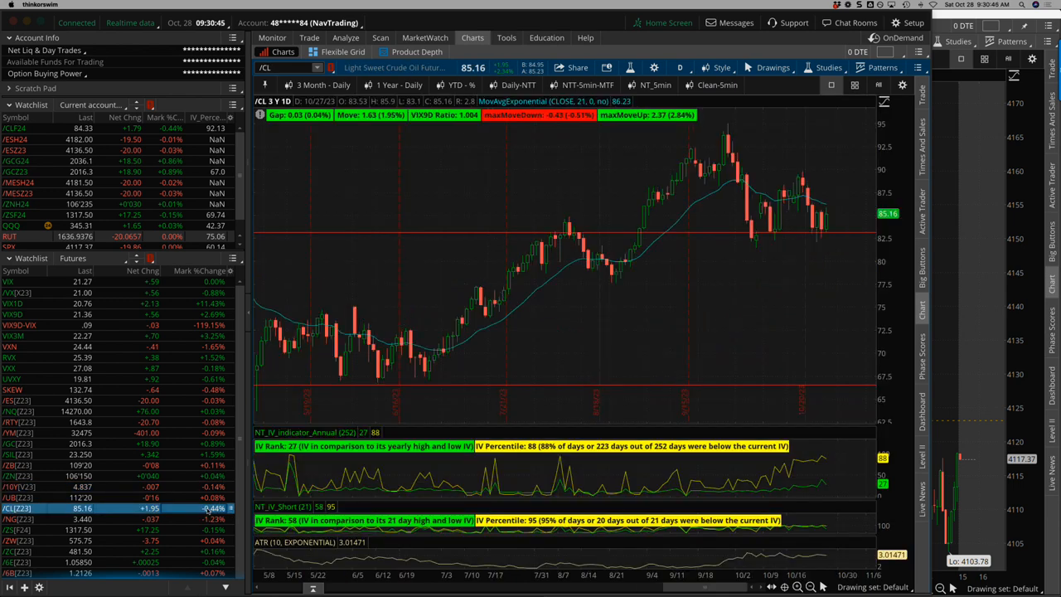
left_click(18, 517)
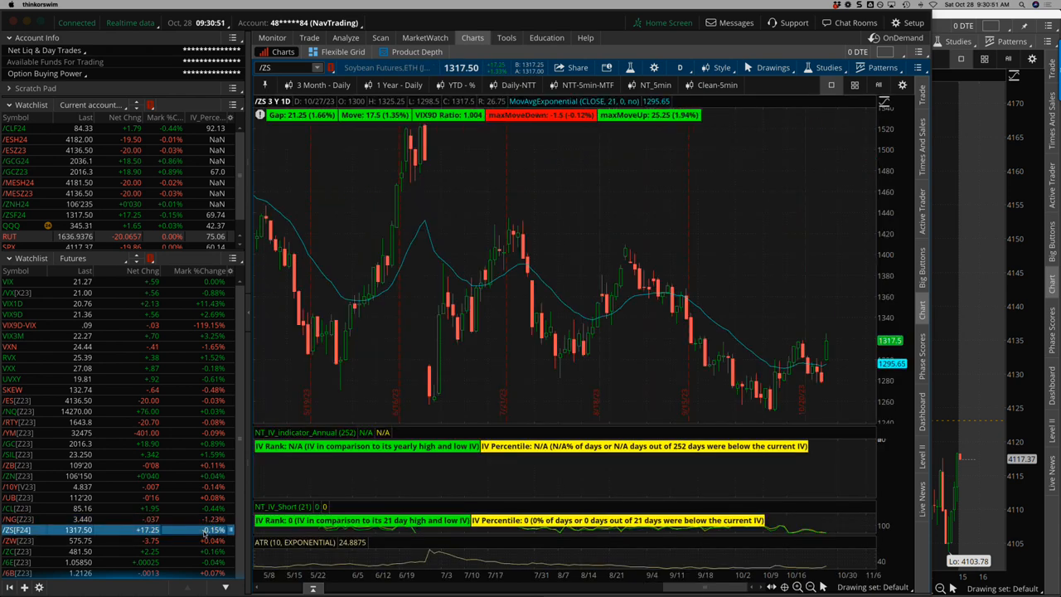
- Chart wheat (/ZW), corn (/ZC), euro FX (/6E) and Micro Bitcoin (/MBT) futures in turn
left_click(20, 540)
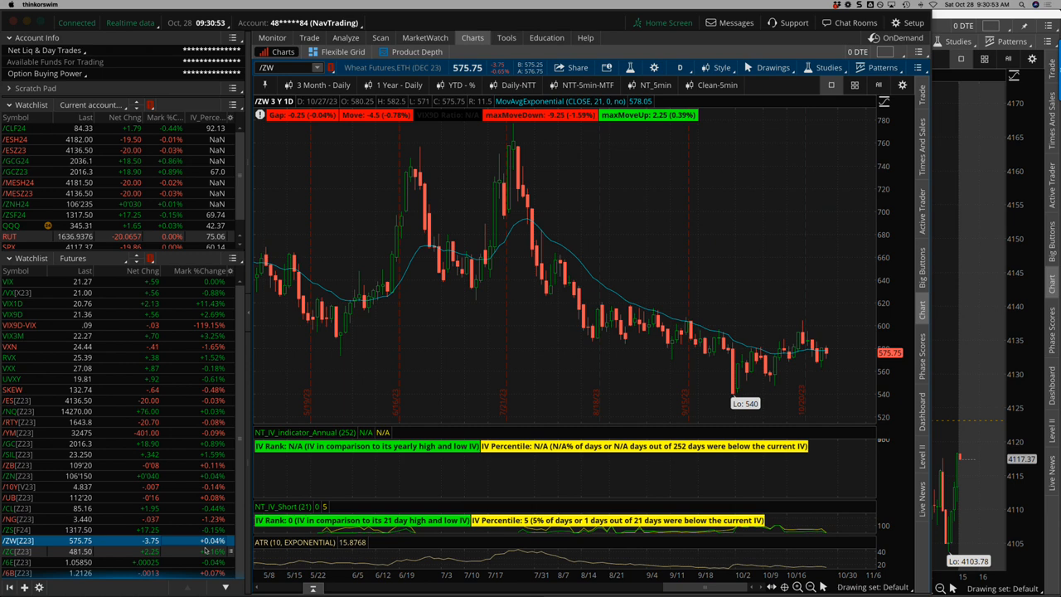
left_click(19, 550)
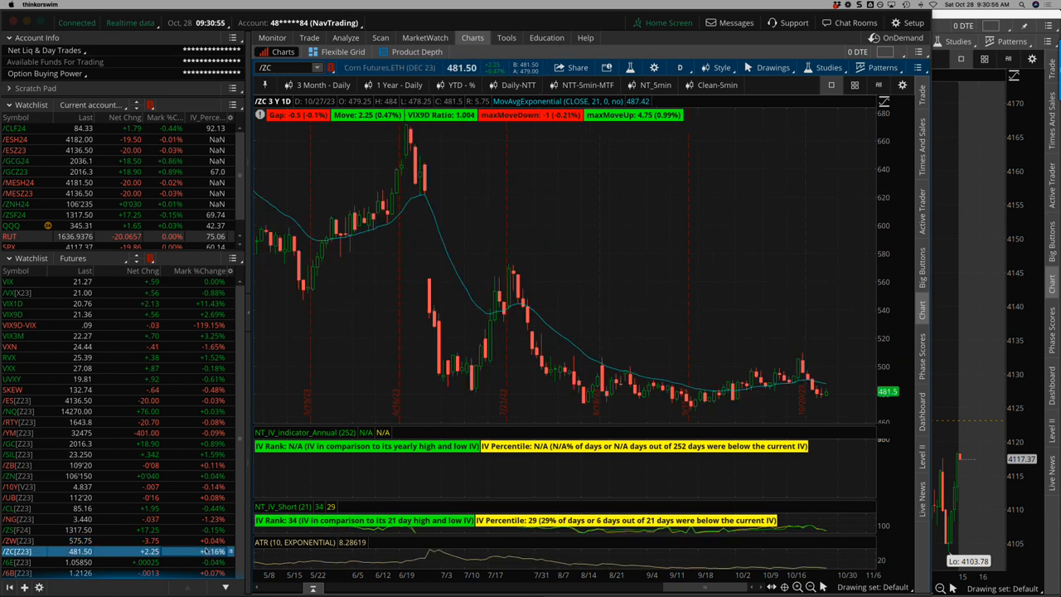
left_click(18, 562)
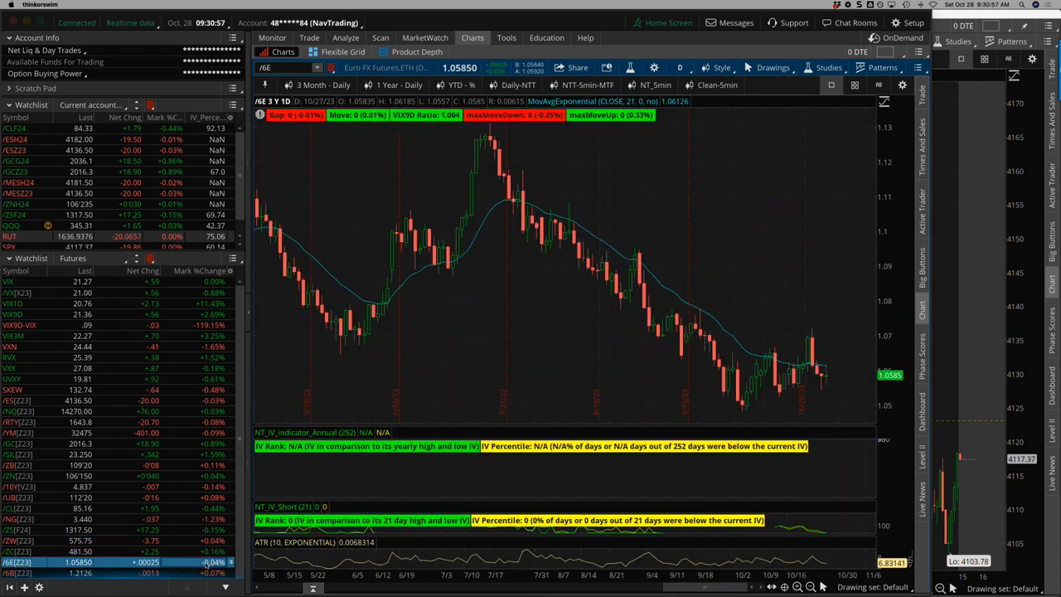
scroll("down", 3)
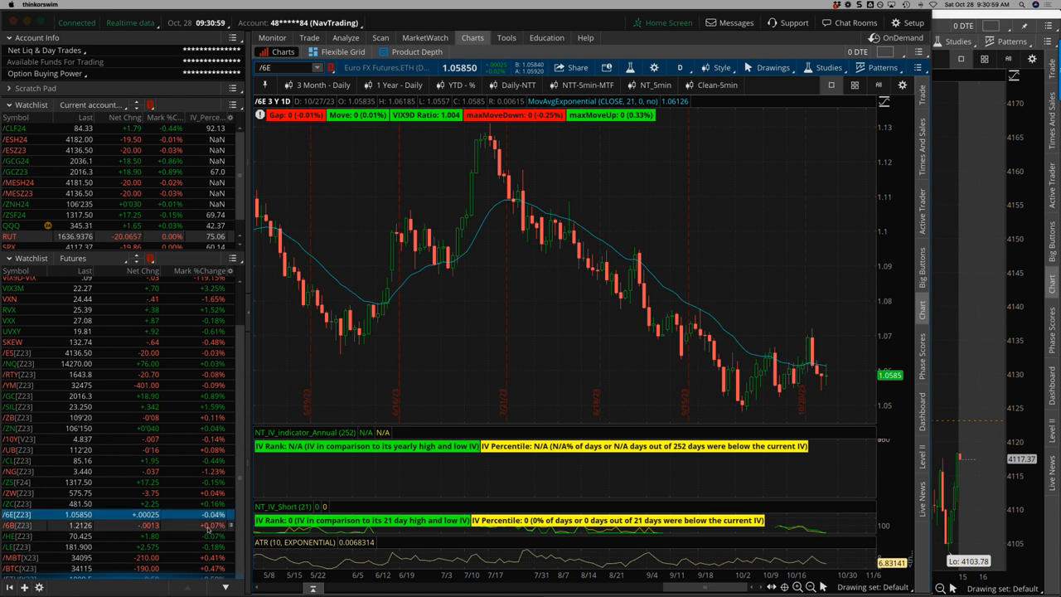
left_click(25, 557)
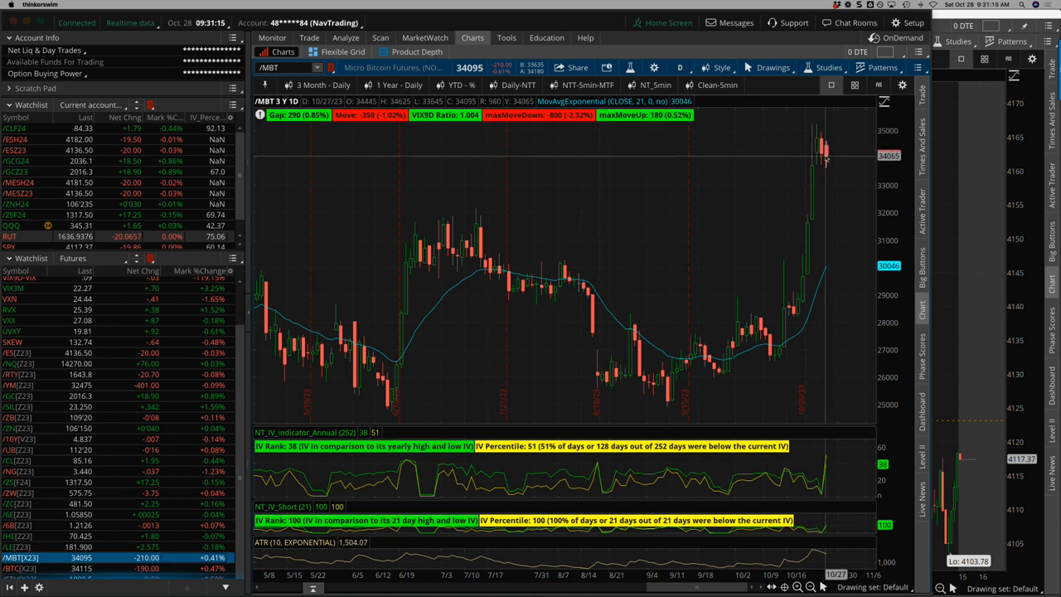
mouse_move(812, 179)
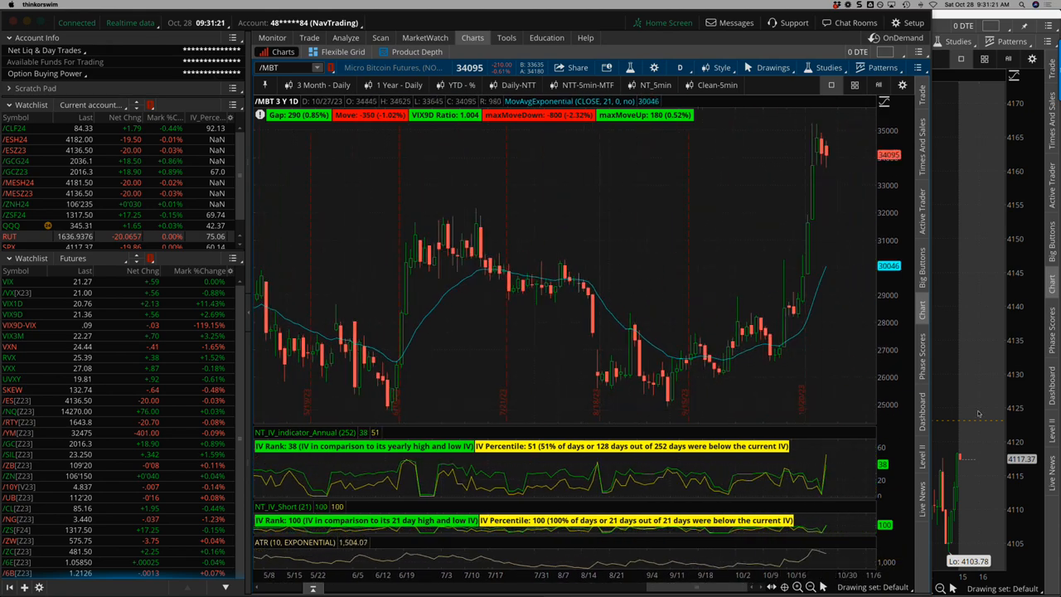
- Switch over to the TraderSync trades list in the browser
left_click(33, 3)
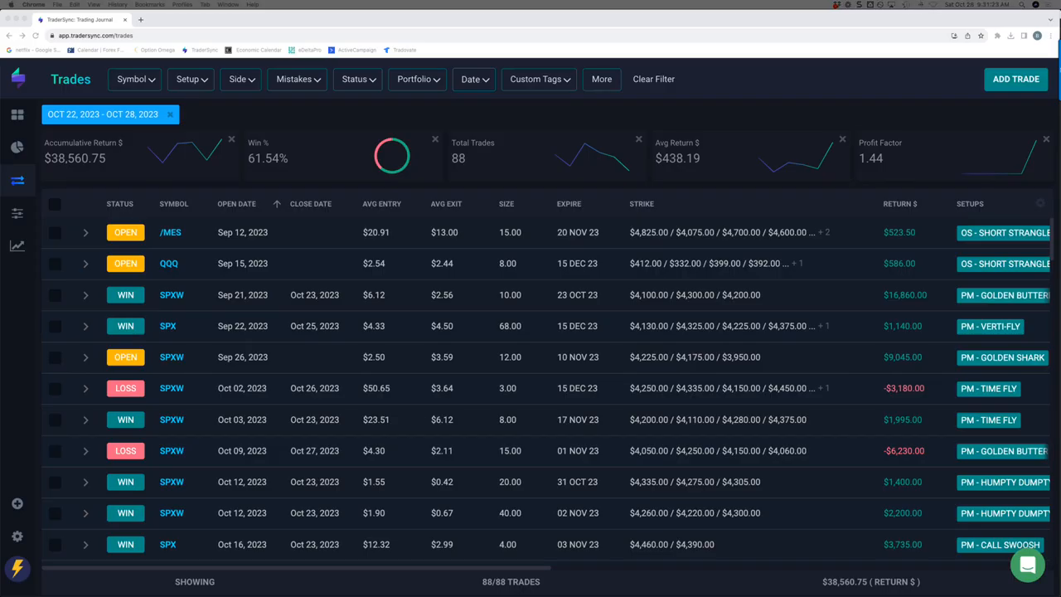
mouse_move(182, 132)
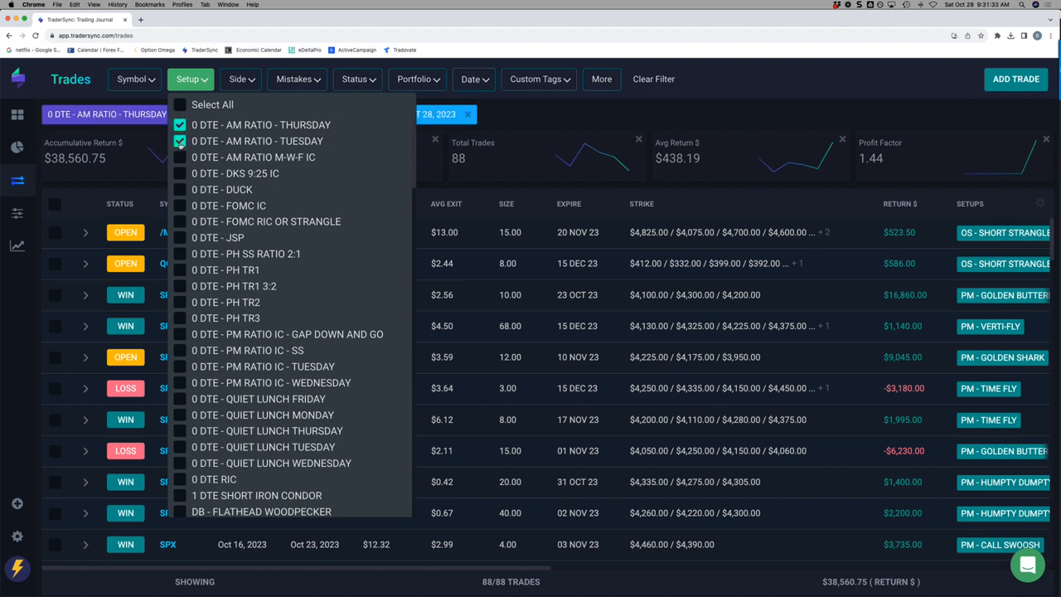
- Add the AM RATIO M-W-F IC setup to the Setup filter
left_click(179, 157)
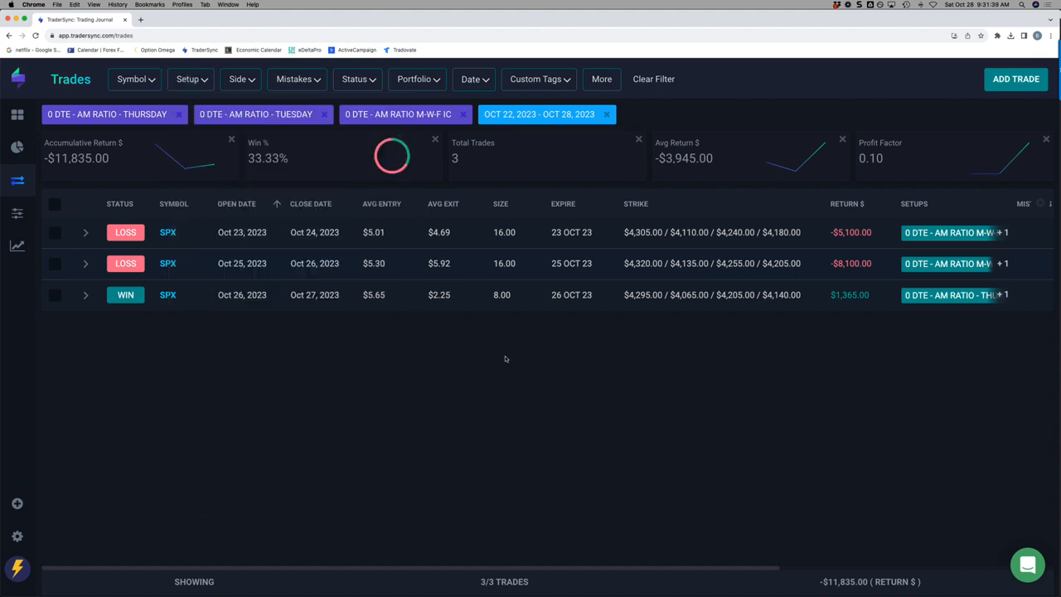
mouse_move(93, 172)
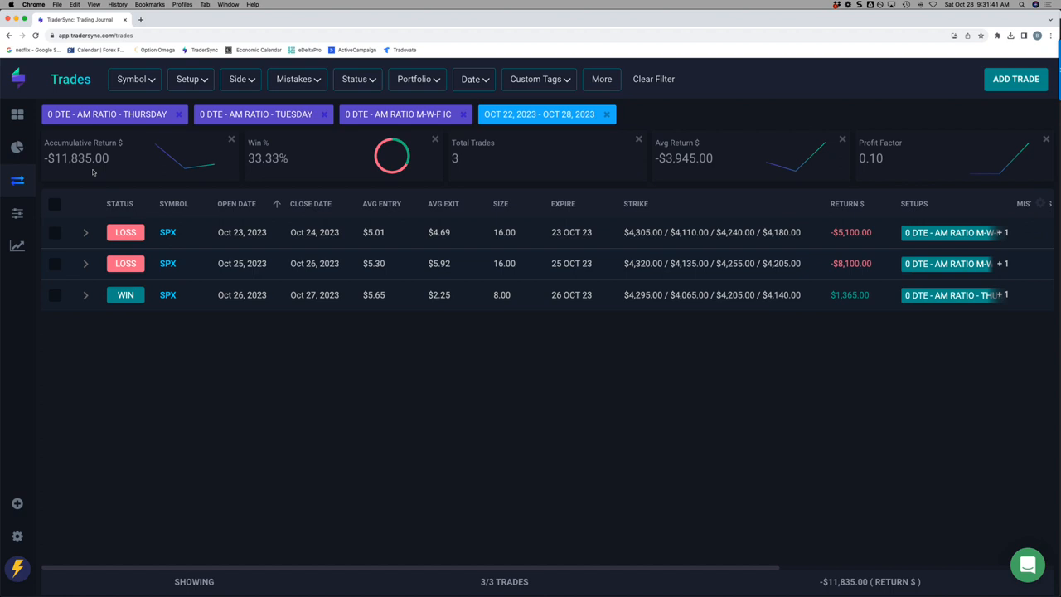
mouse_move(771, 264)
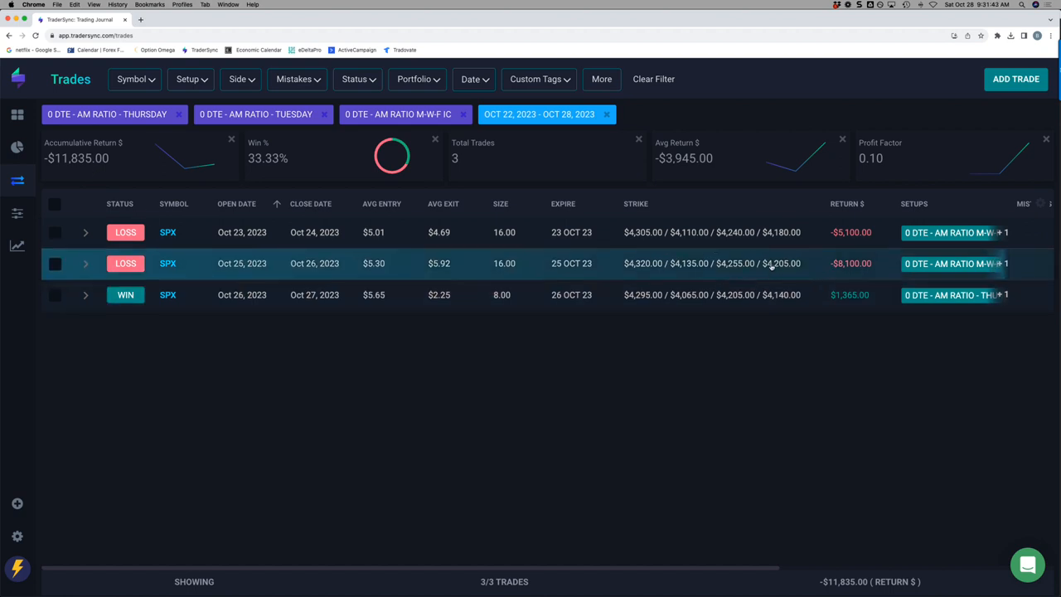
mouse_move(862, 240)
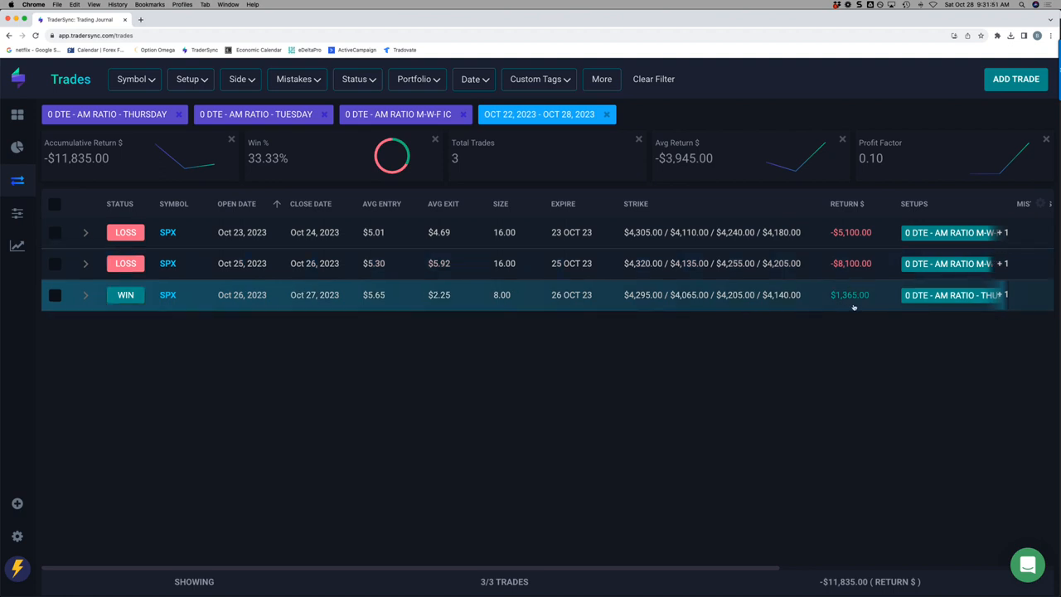
mouse_move(225, 181)
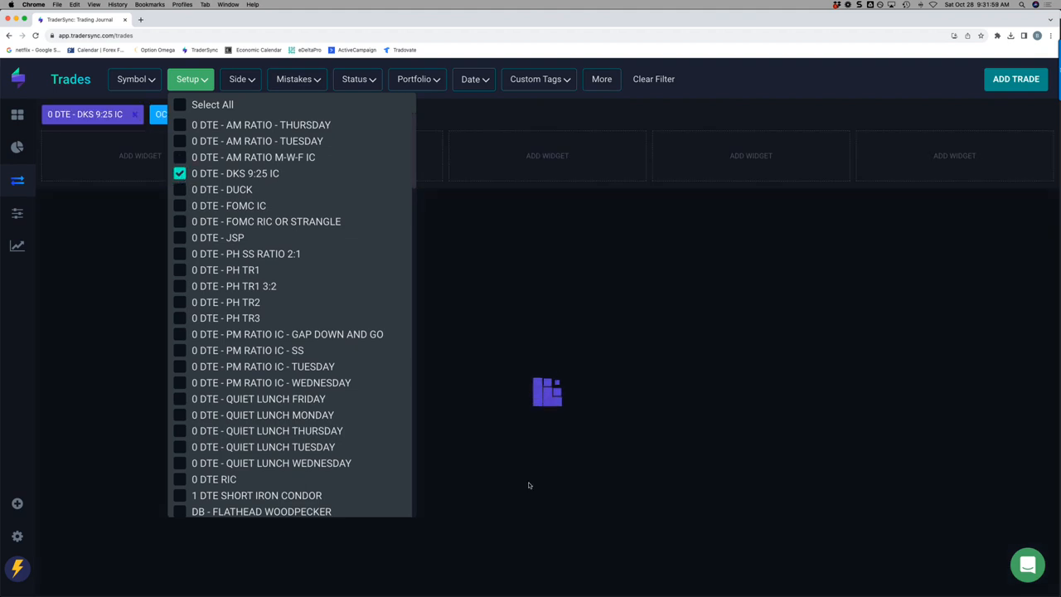
- Show the week's three winning 0 DTE - DKS 9:25 IC trades totaling $3,530
left_click(533, 480)
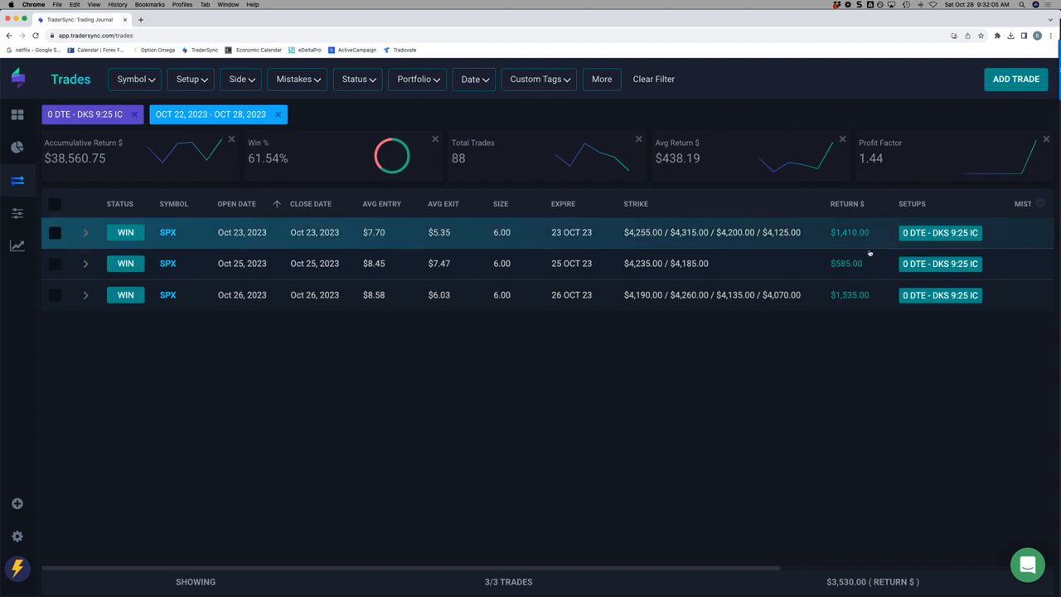
mouse_move(149, 152)
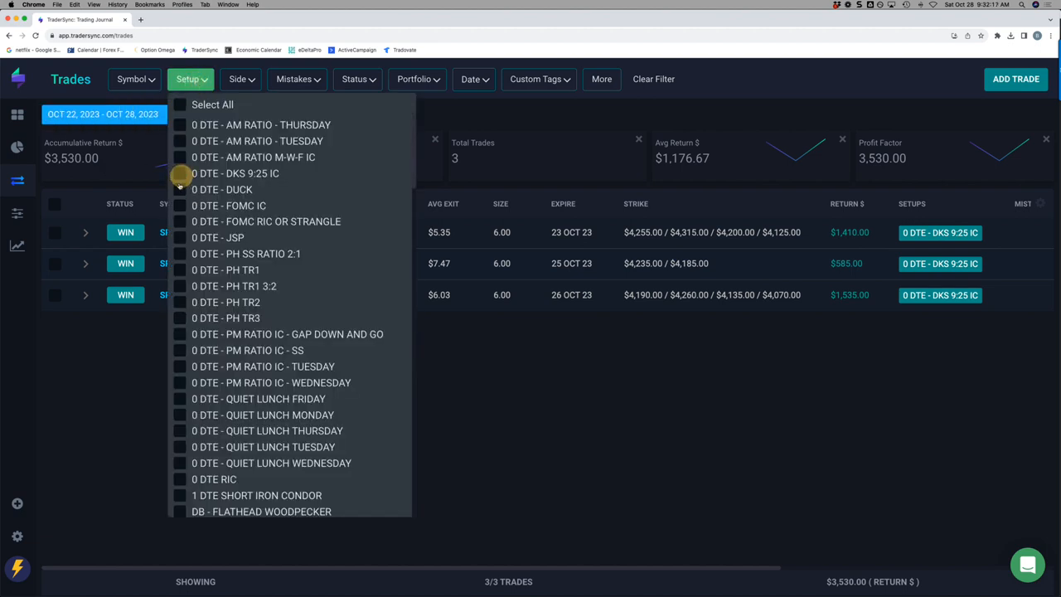
- Filter trades to the 0 DTE - DUCK setup and view its three trades totaling -$6,720
left_click(179, 189)
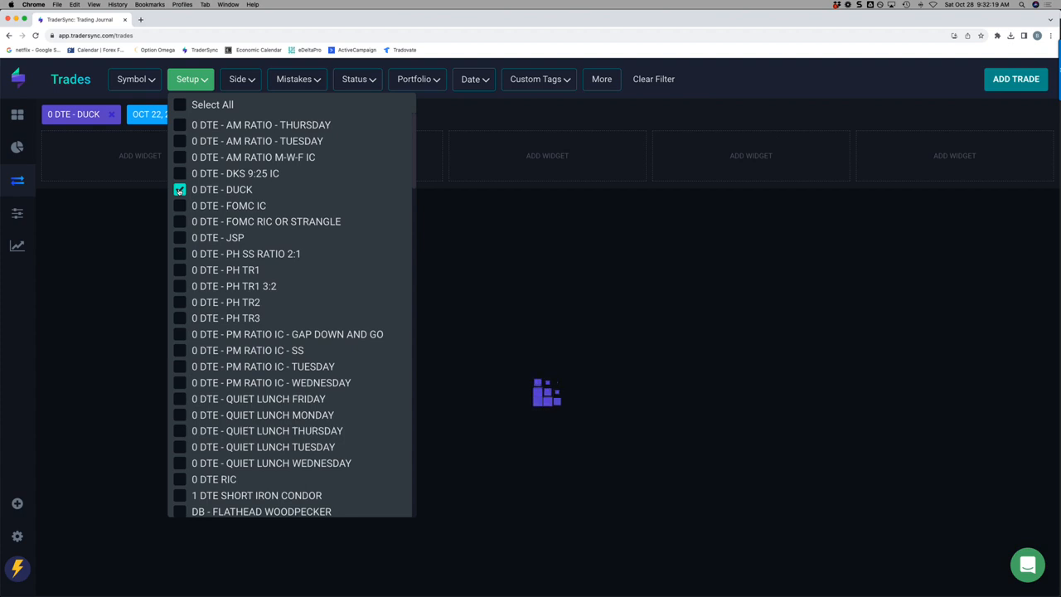
left_click(510, 381)
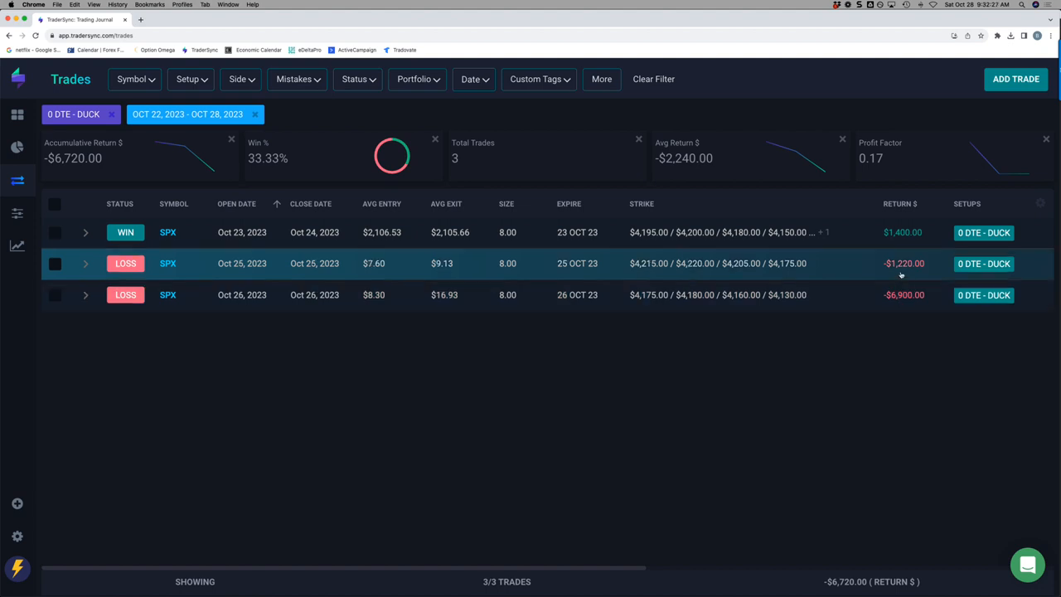
mouse_move(902, 238)
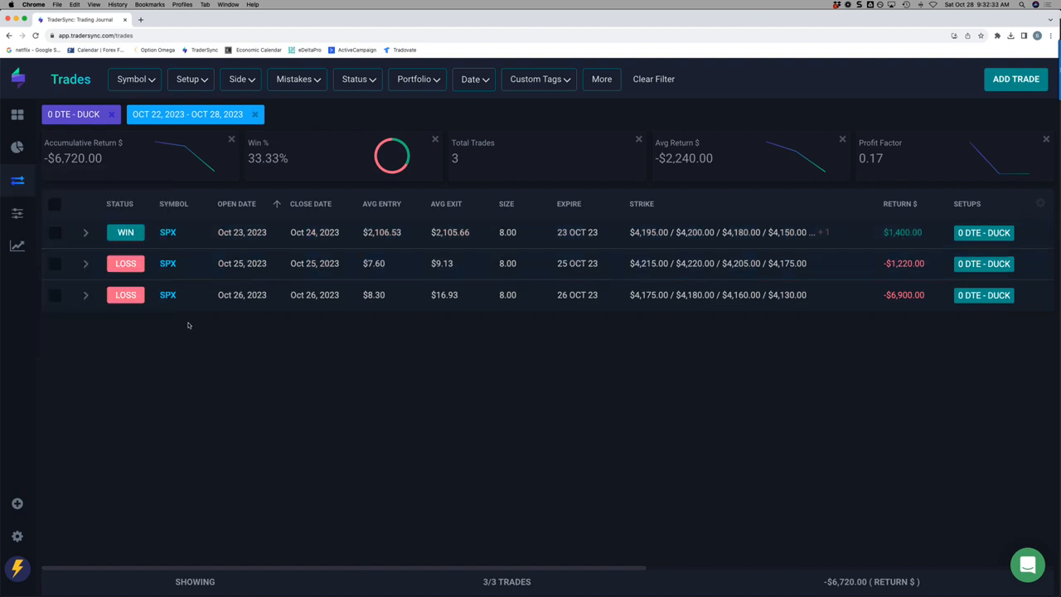
mouse_move(174, 129)
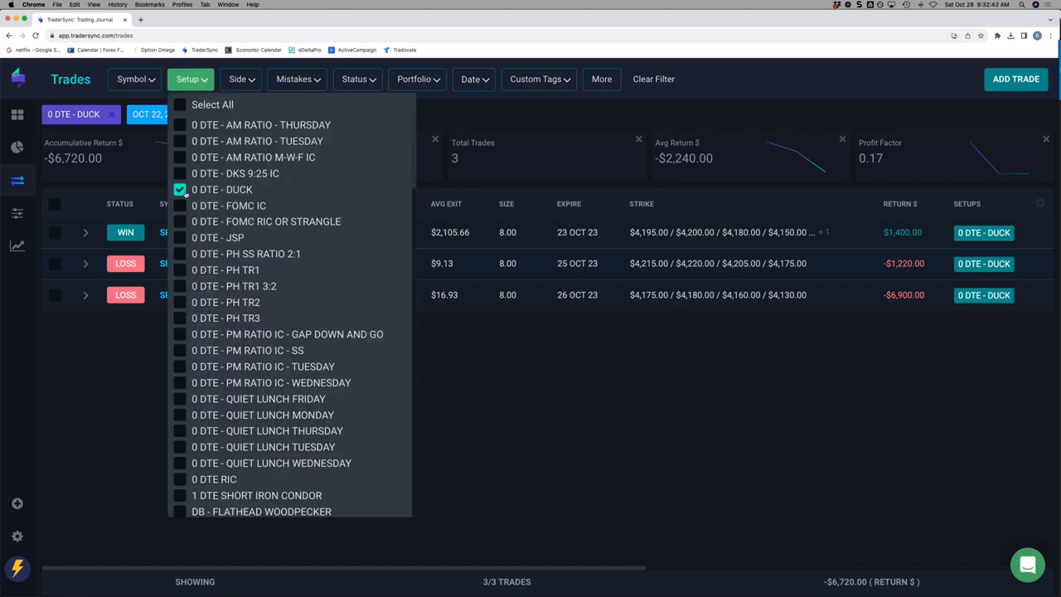
- Swap the DUCK setup for 0 DTE - JSP in the filter, showing its single -$2,185 trade
left_click(179, 189)
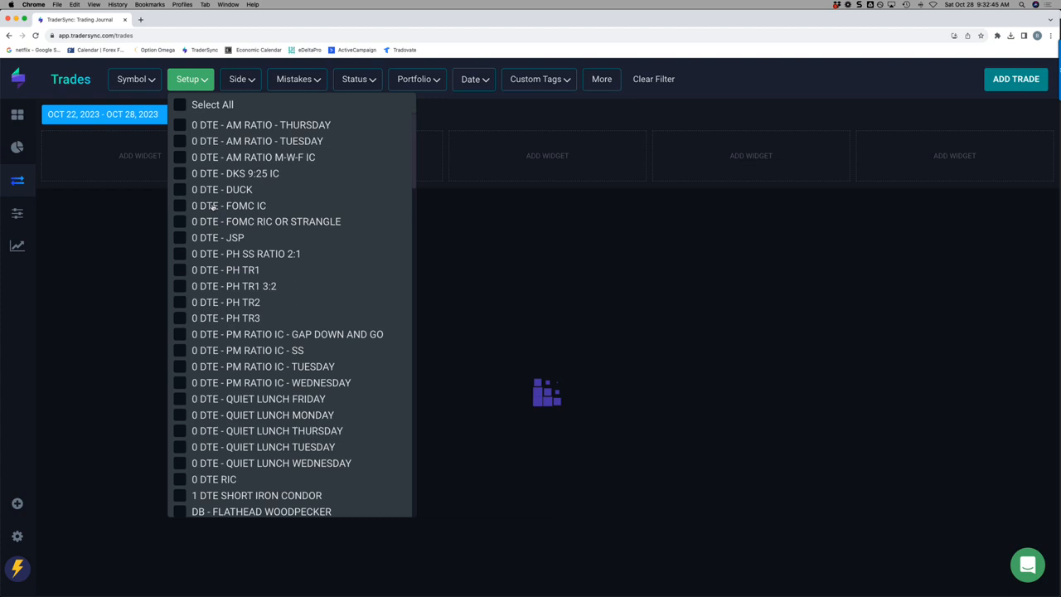
mouse_move(236, 222)
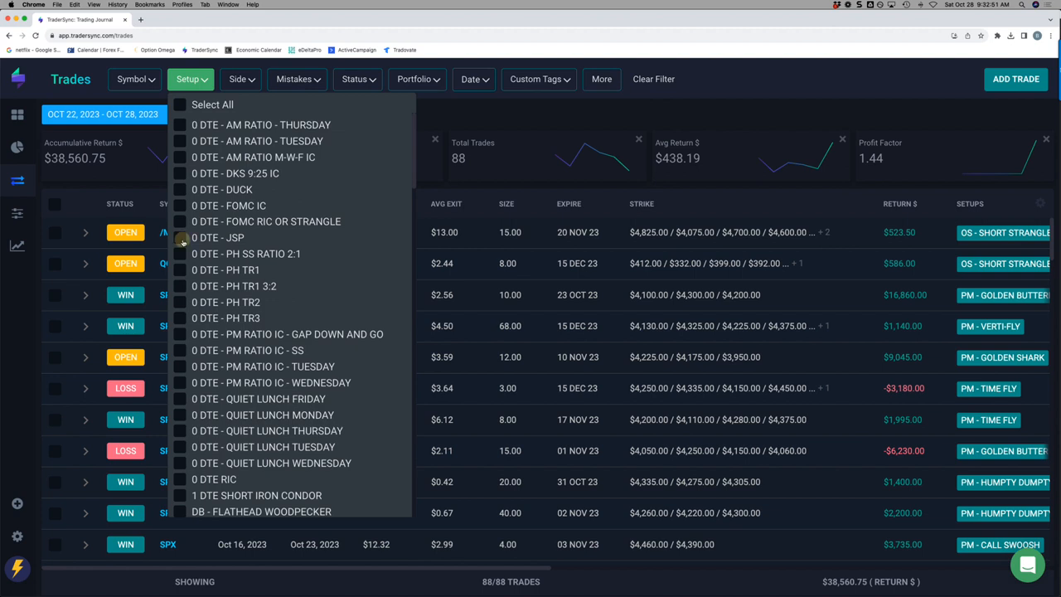
left_click(179, 239)
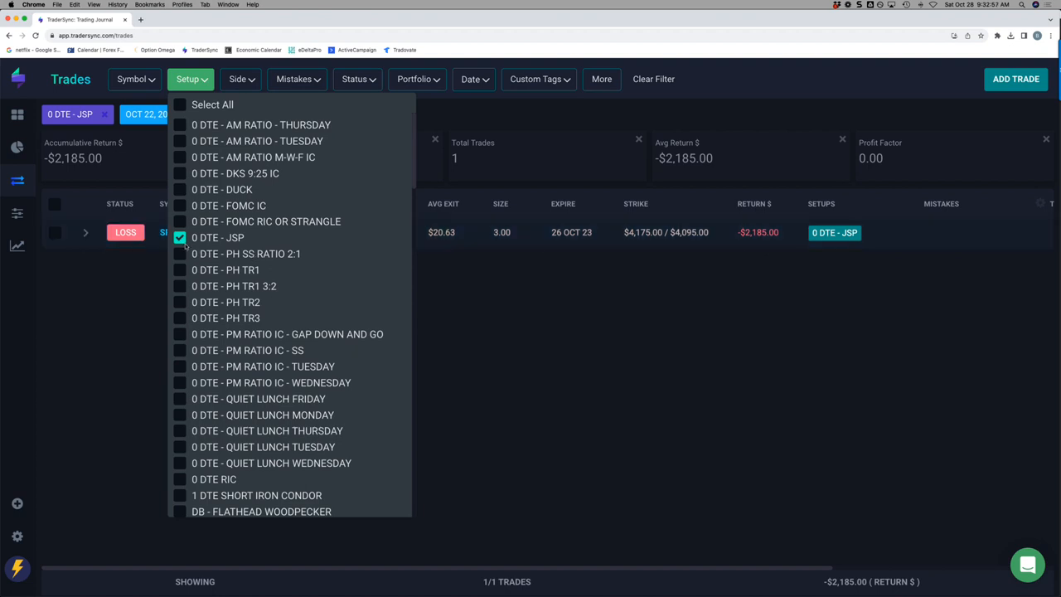
- Add the PH SS RATIO 2:1, PH TR1 and PH TR2 setups to the filter
left_click(179, 254)
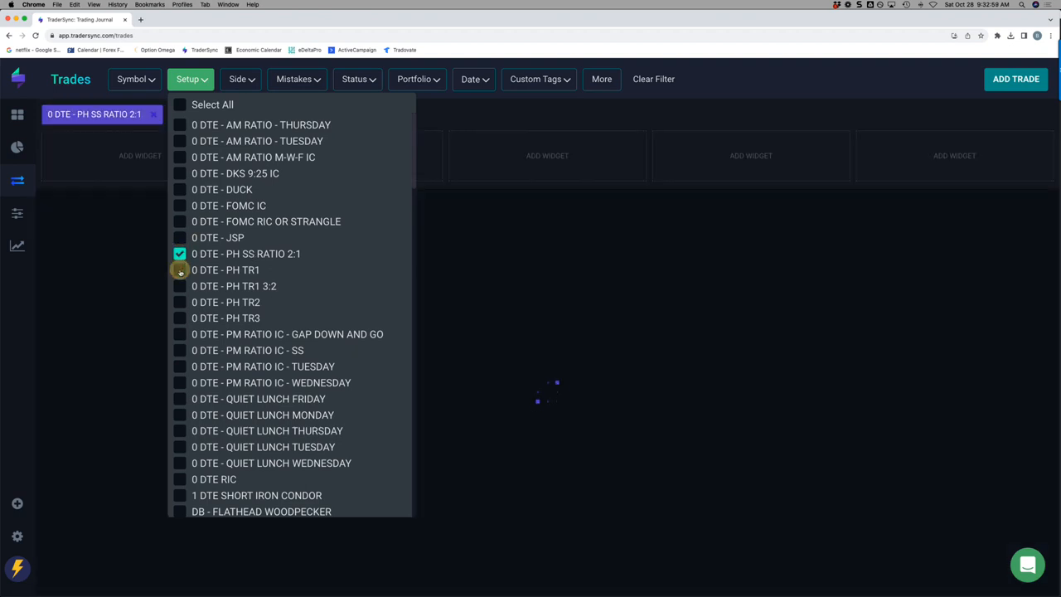
left_click(179, 301)
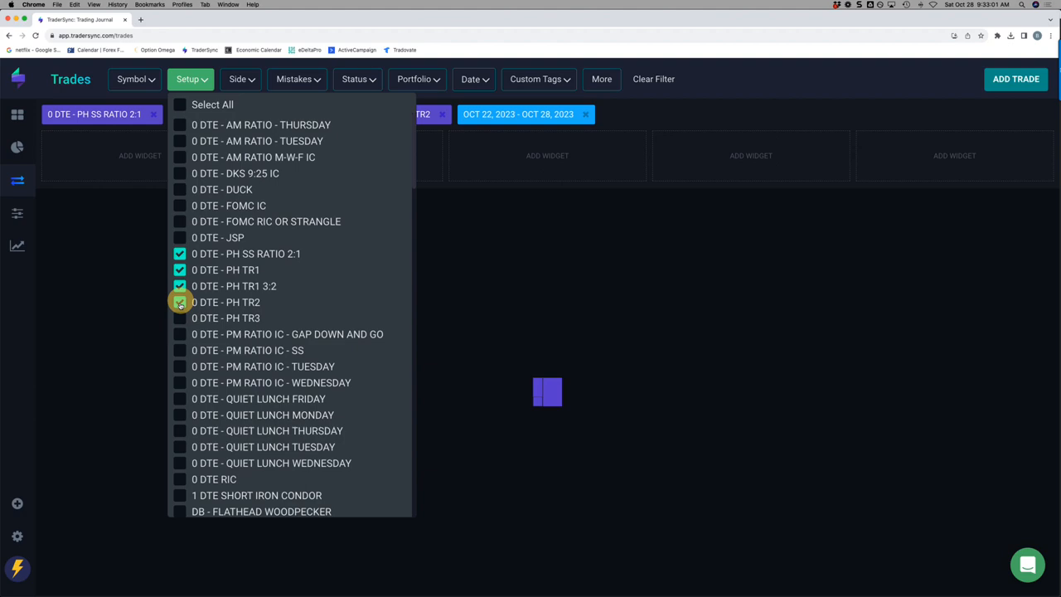
left_click(179, 318)
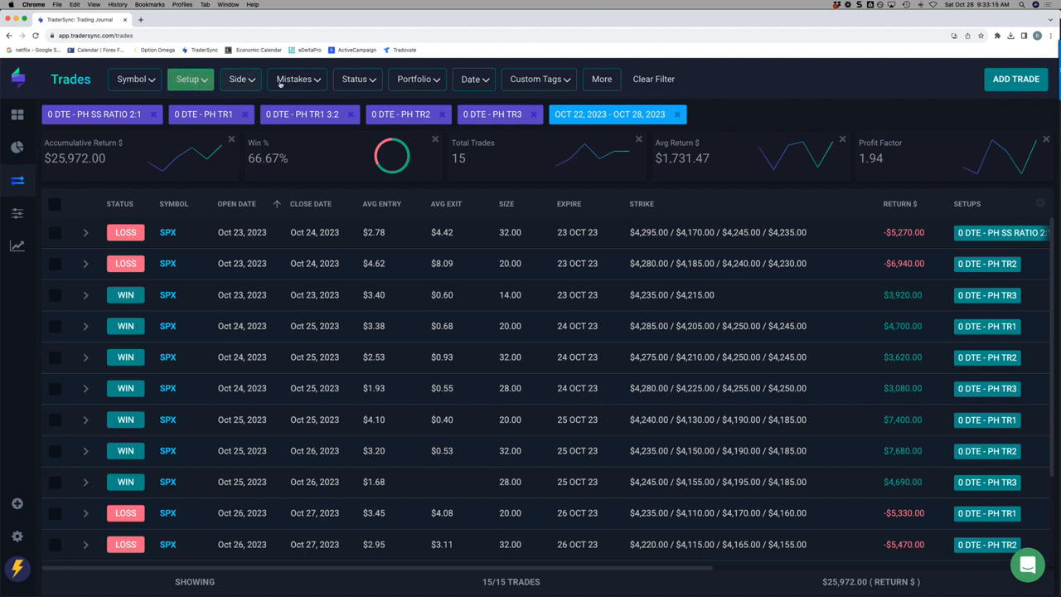
mouse_move(474, 80)
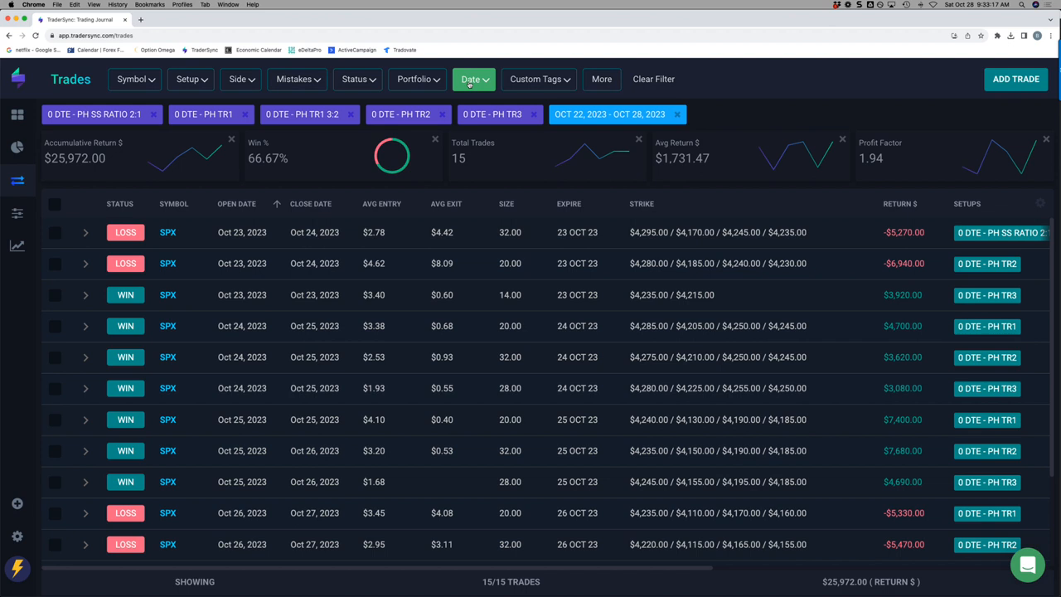
left_click(474, 79)
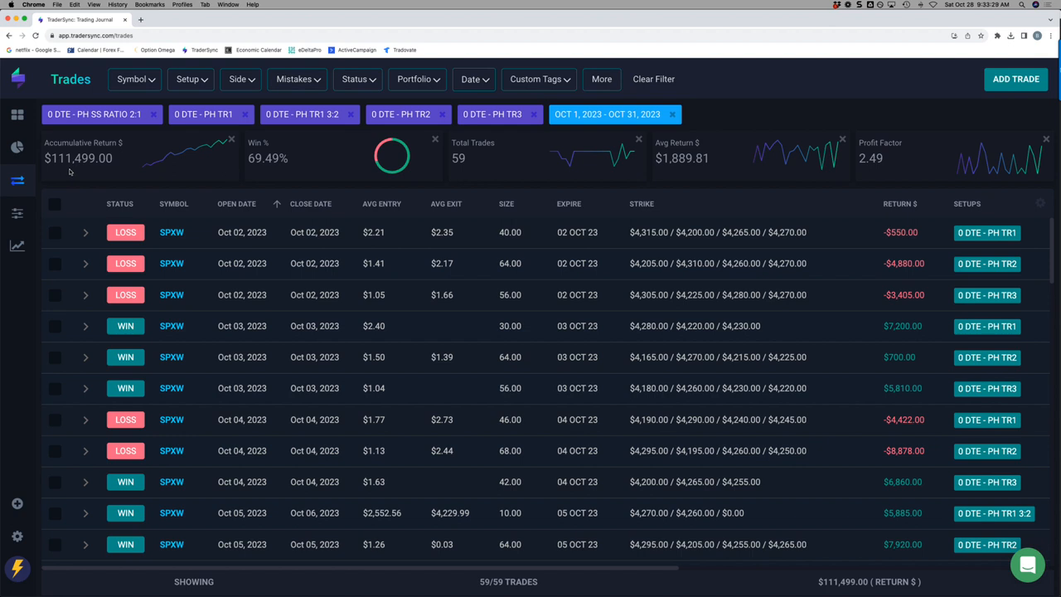
mouse_move(189, 159)
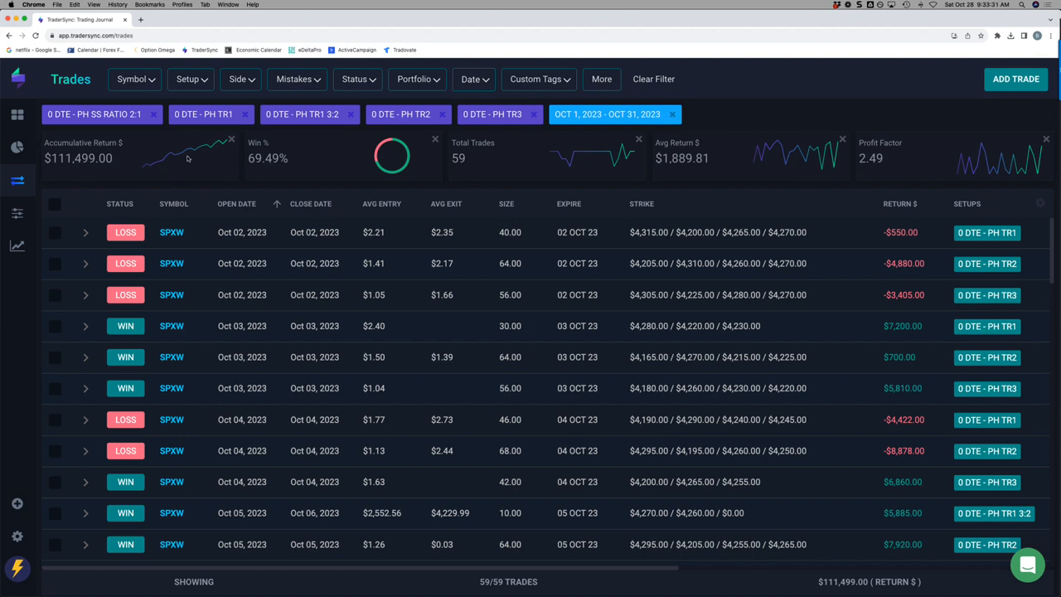
left_click(472, 79)
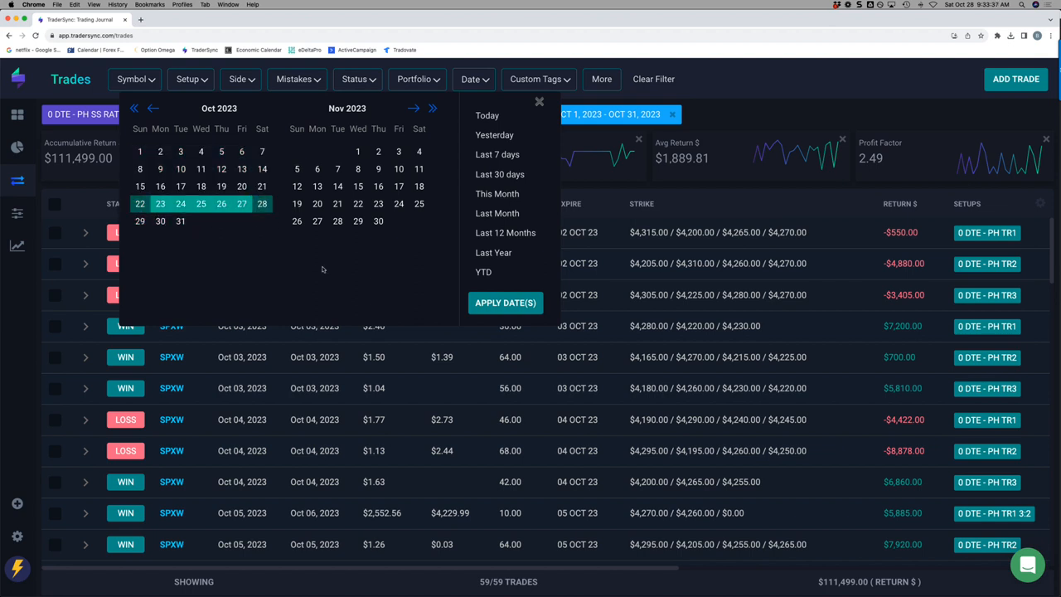
left_click(504, 302)
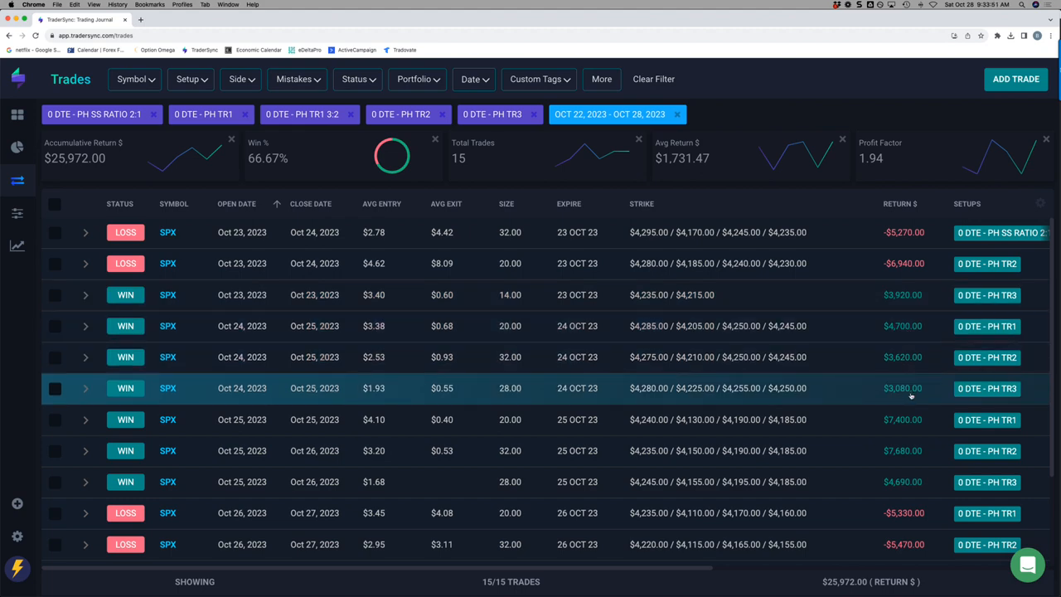
mouse_move(909, 480)
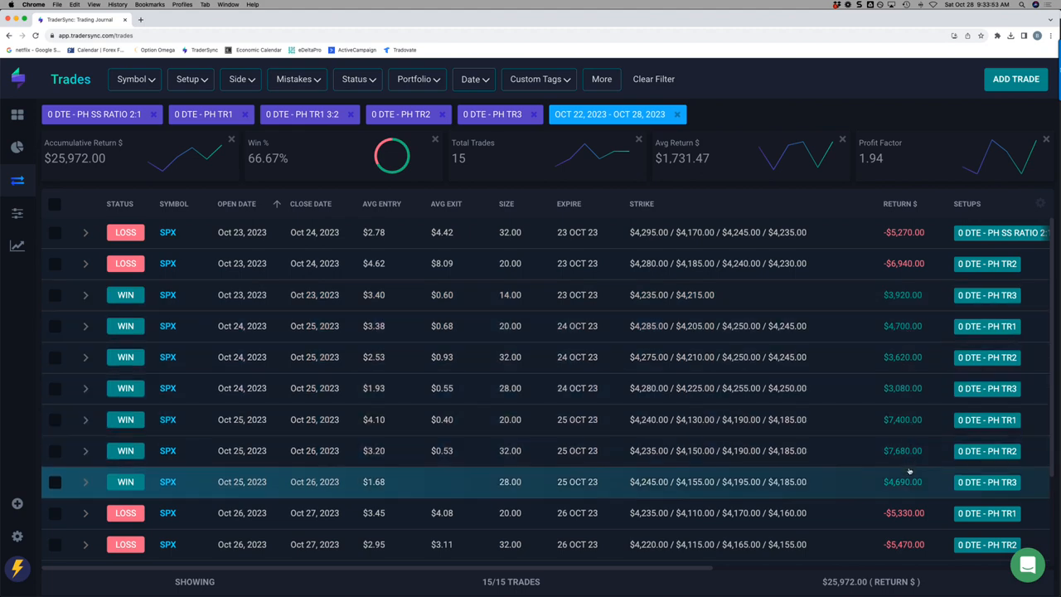
- Scroll down through the PH setups' weekly trades list
scroll("down", 3)
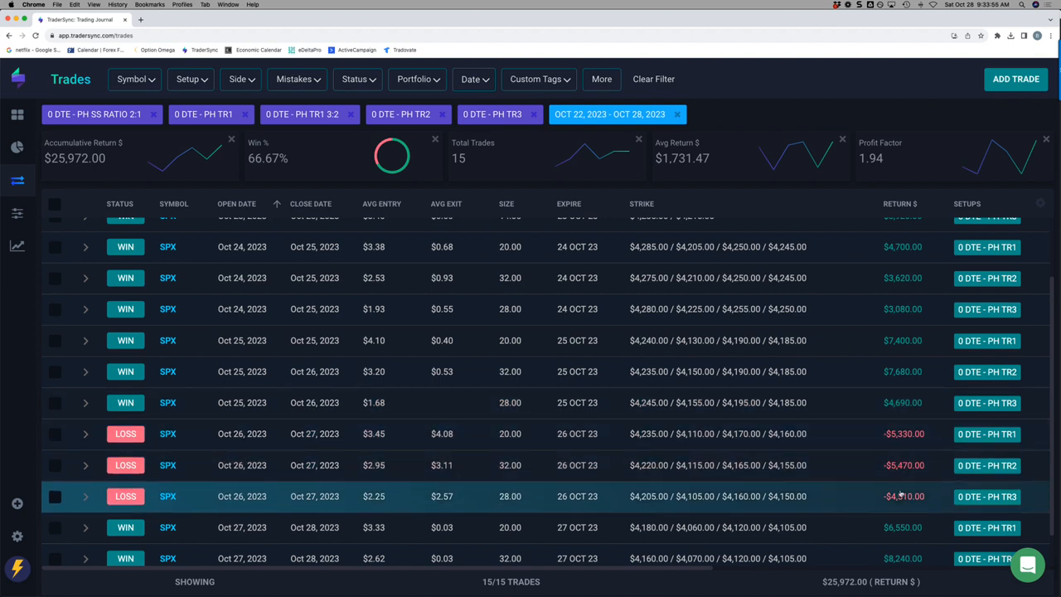
scroll("down", 3)
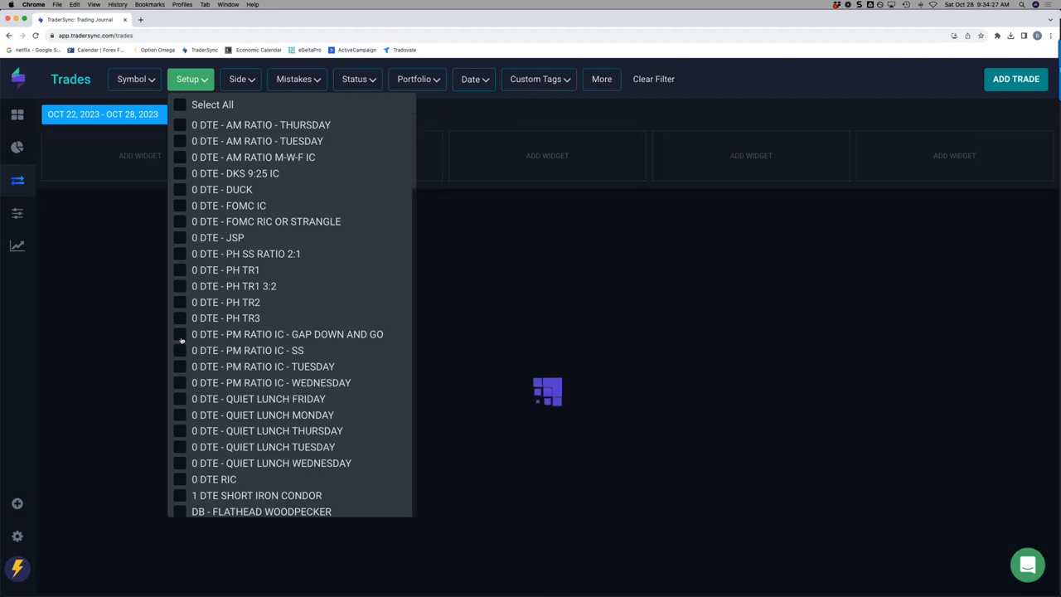
- Filter to the PM RATIO IC setups incl. Wednesday (3 trades, $4,640), then begin unchecking them
left_click(179, 366)
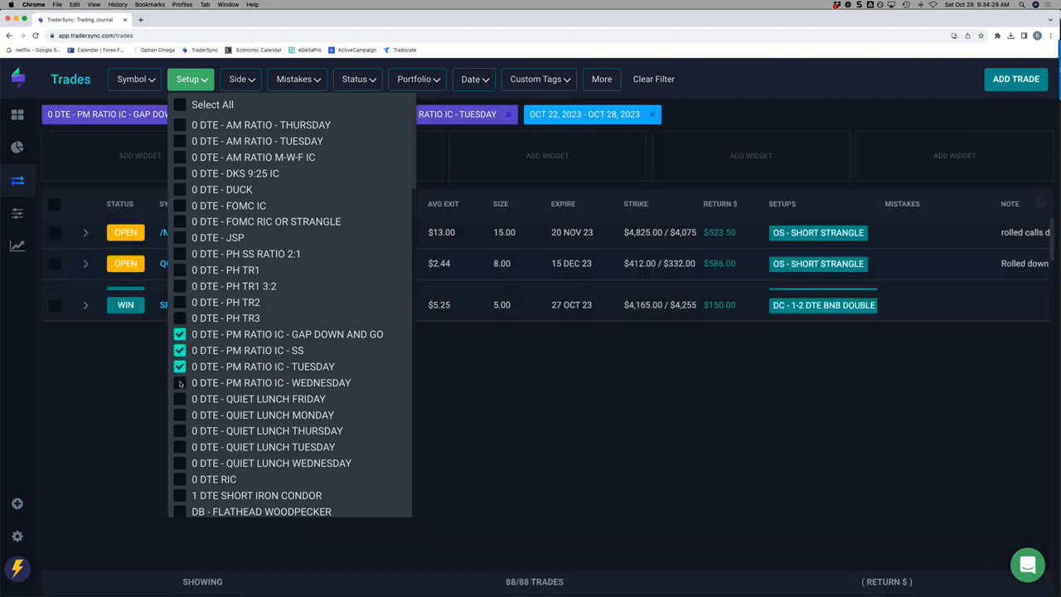
left_click(179, 381)
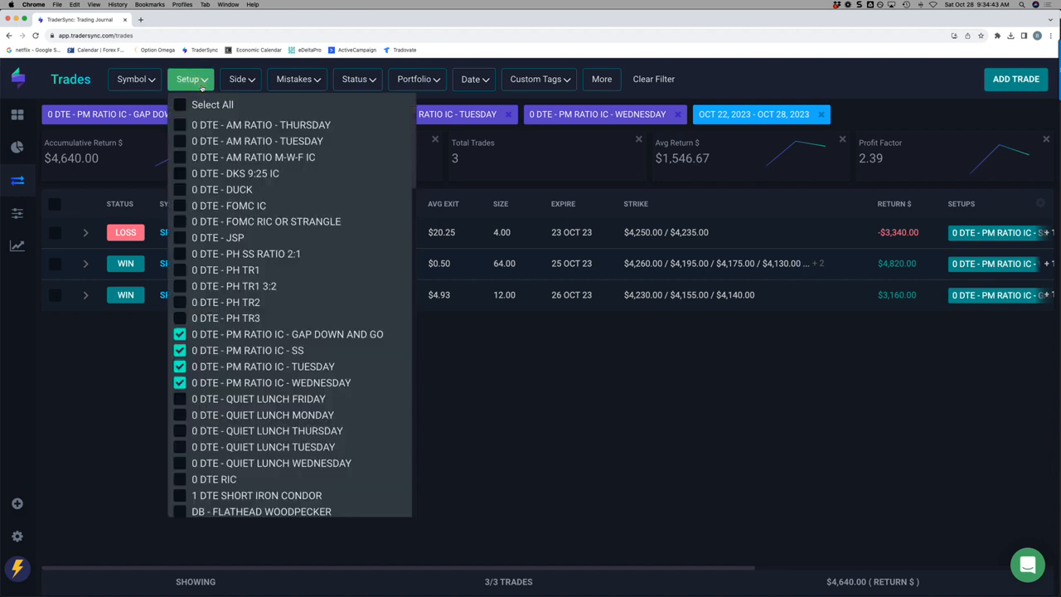
left_click(179, 335)
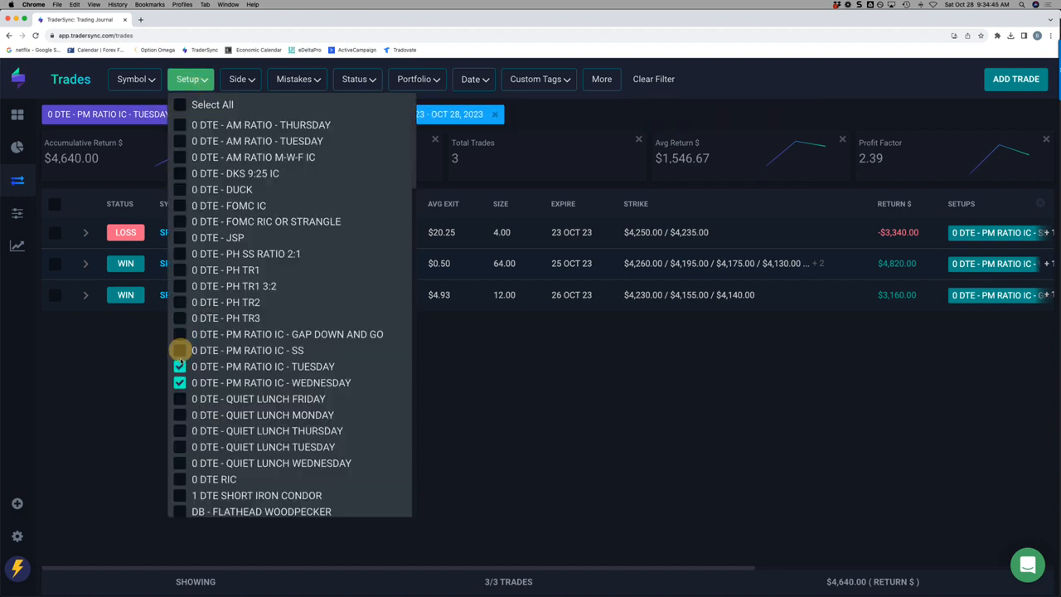
- Clear the remaining PM RATIO IC setups and filter to 0 DTE RIC, showing -$3,575
left_click(179, 366)
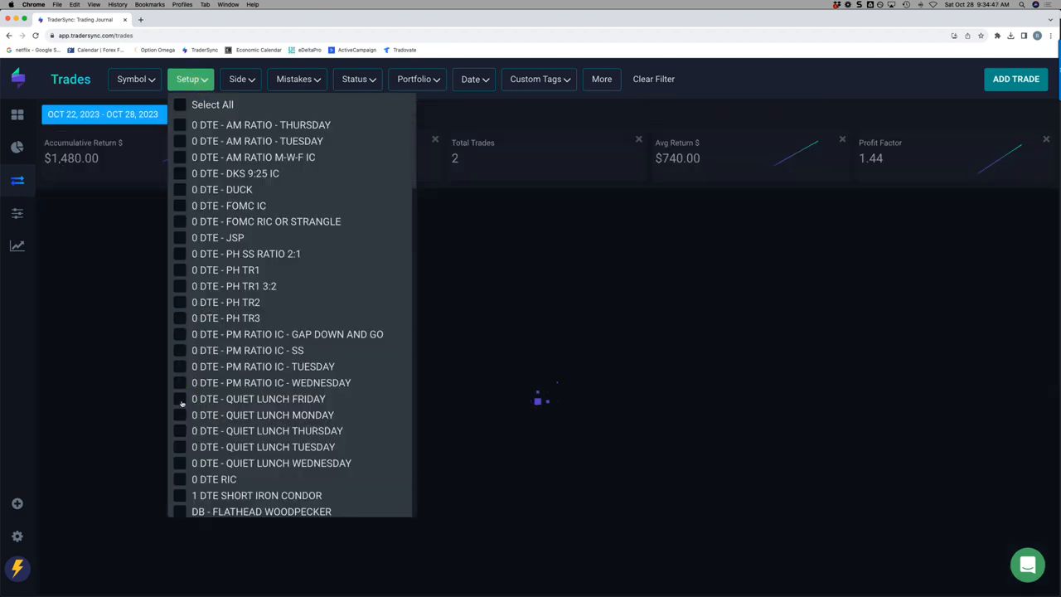
left_click(179, 398)
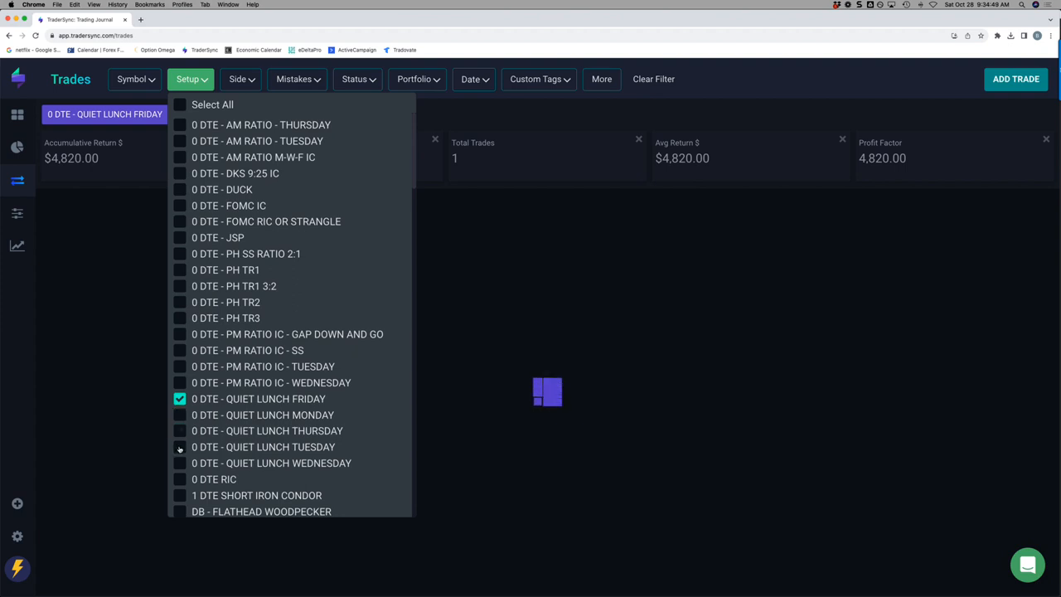
left_click(179, 462)
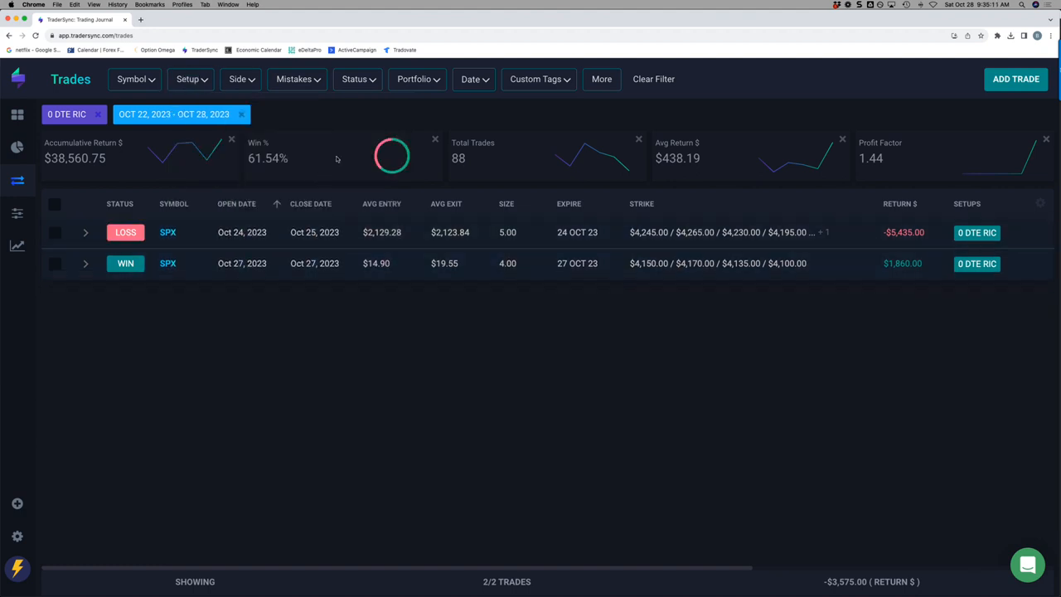
left_click(34, 36)
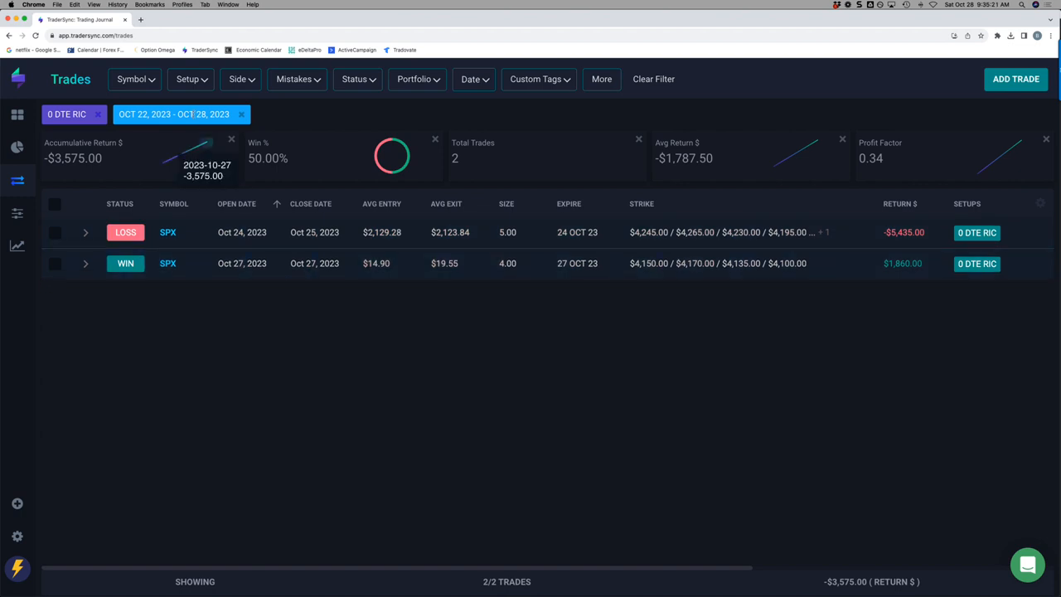
- Swap 0 DTE RIC for DB - TIME FLYS: 4 trades for Oct 22–28 totaling $3,140
left_click(191, 80)
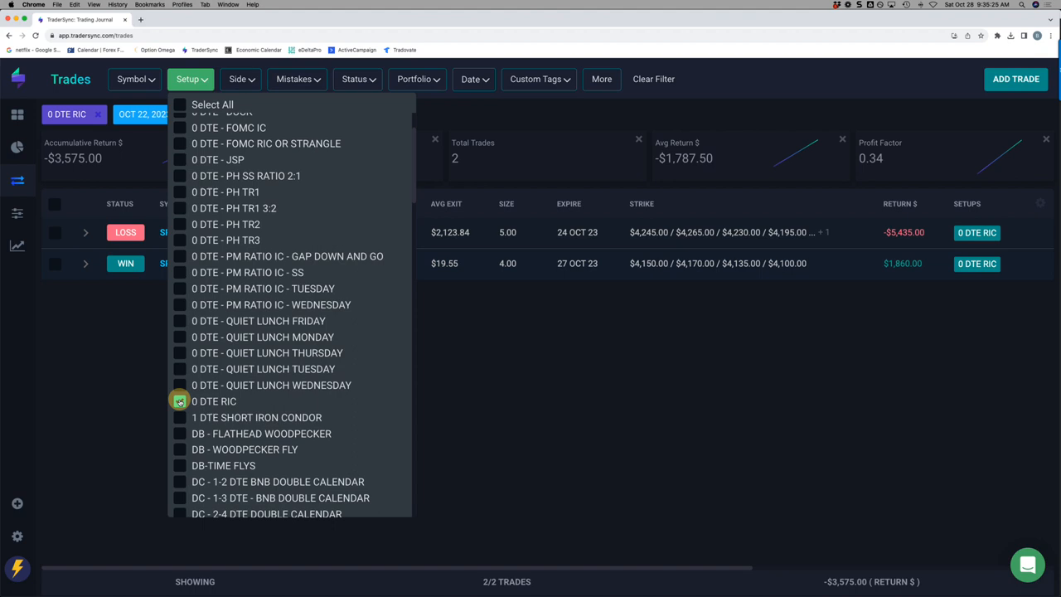
left_click(179, 464)
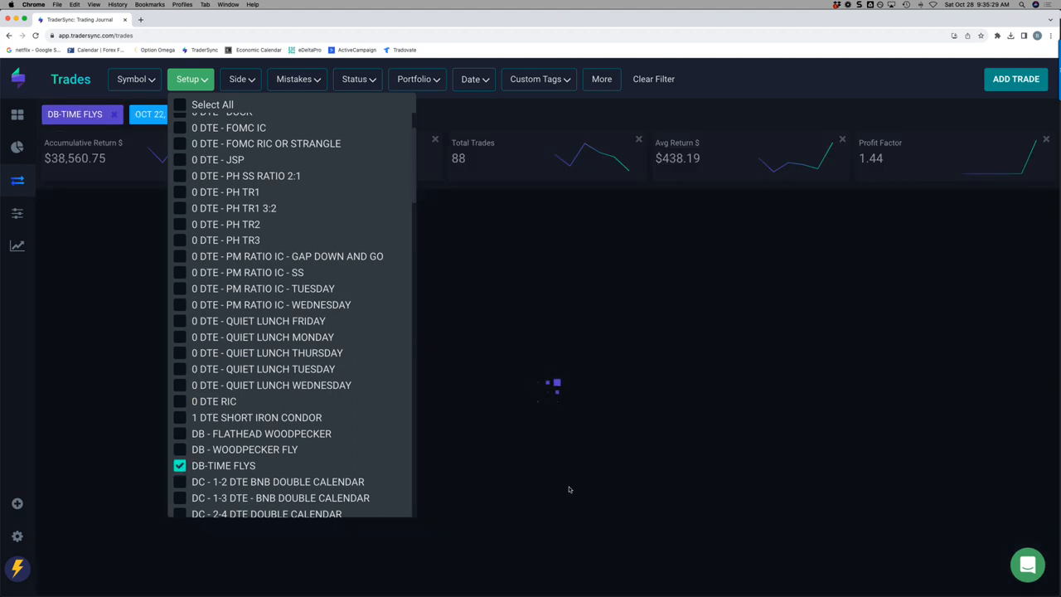
left_click(571, 489)
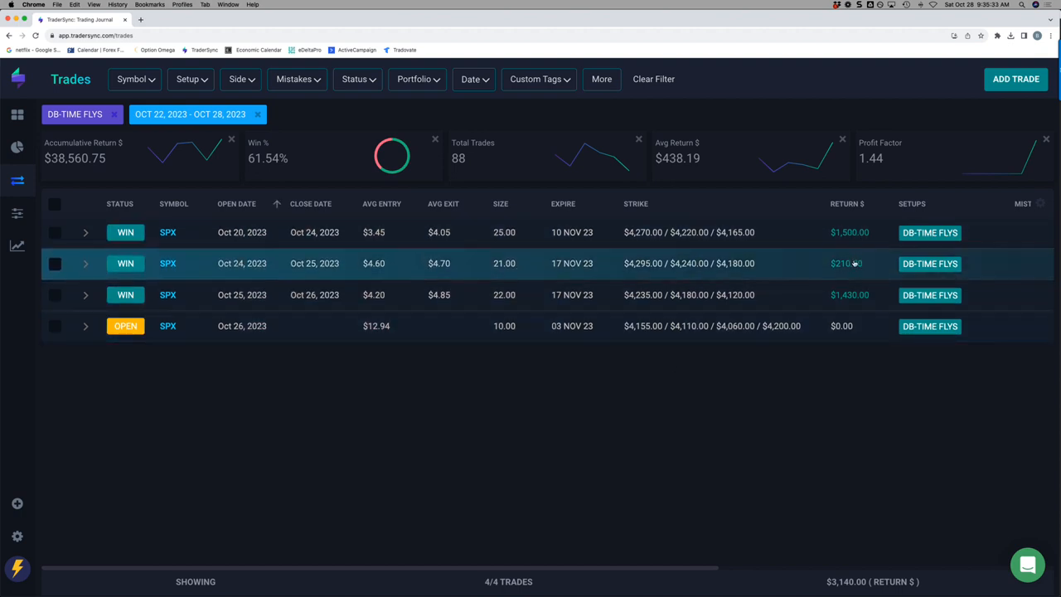
mouse_move(852, 295)
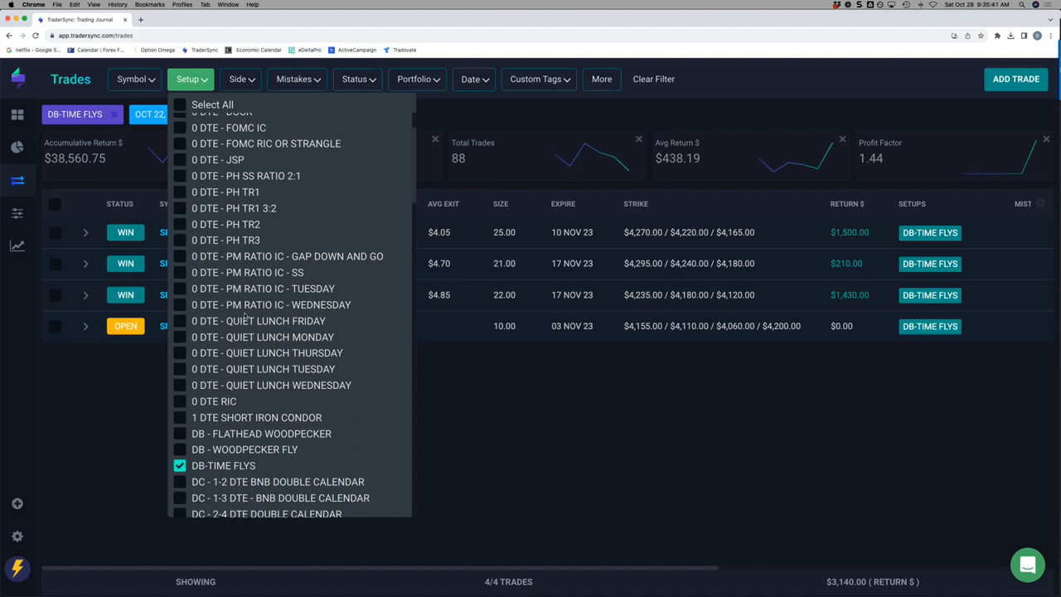
scroll("down", 3)
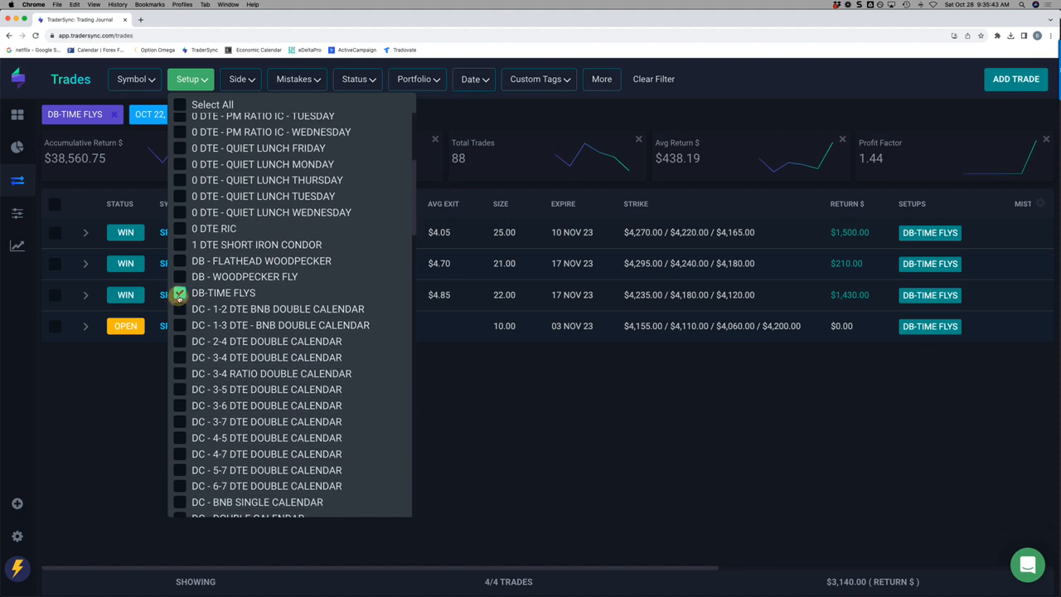
- Replace DB-TIME FLYS with all double calendar setups and review the 13 trades totaling -$455
left_click(179, 325)
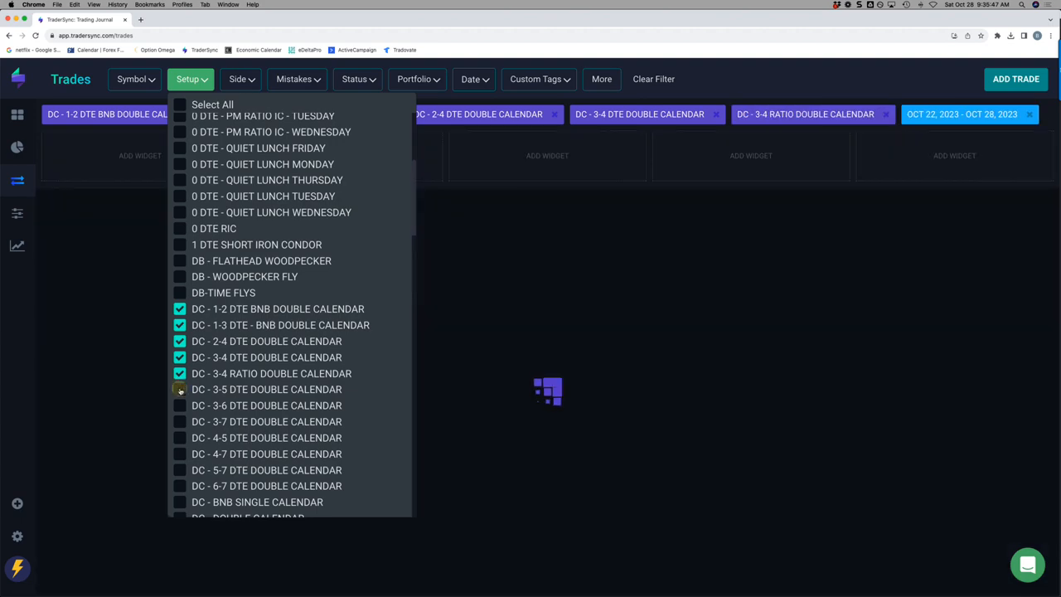
left_click(179, 388)
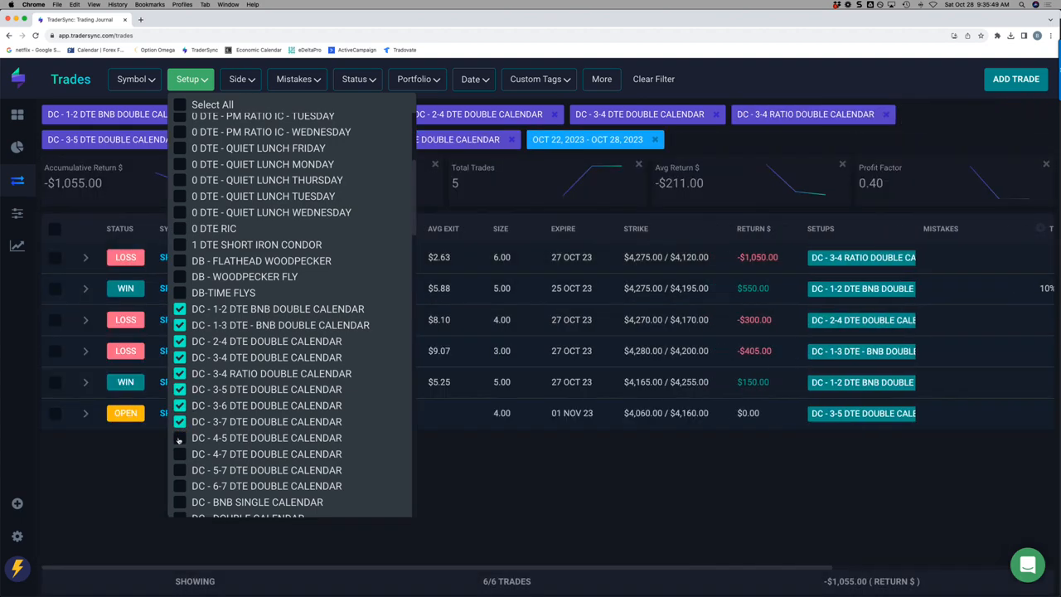
left_click(179, 485)
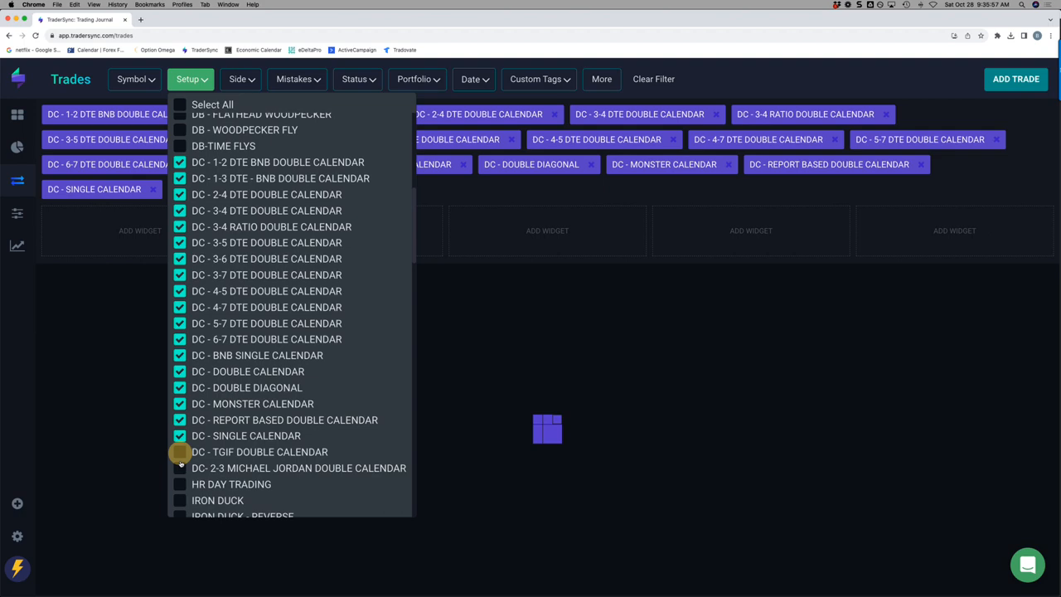
left_click(179, 467)
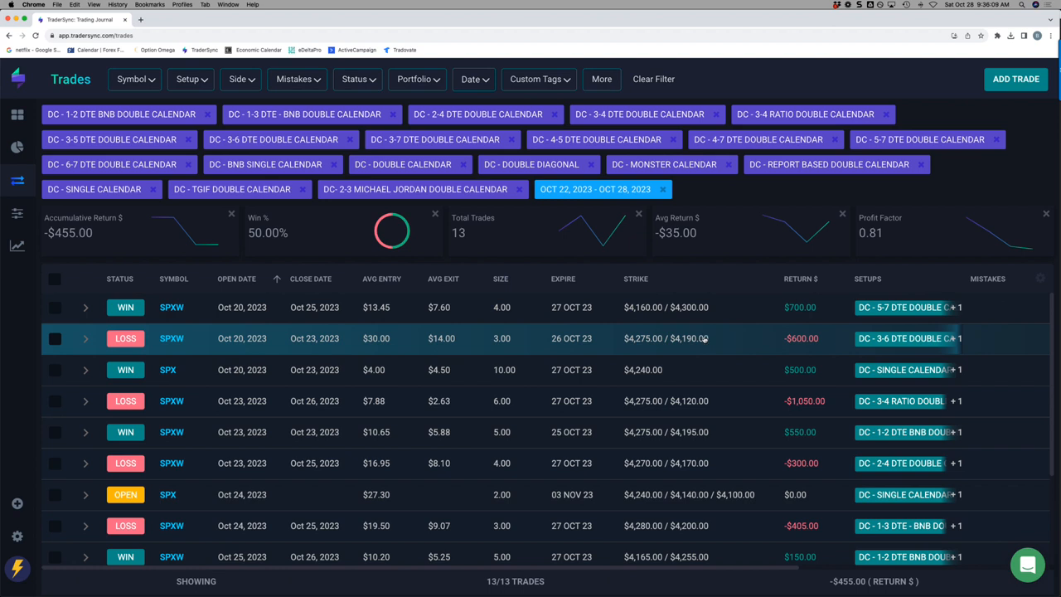
mouse_move(700, 370)
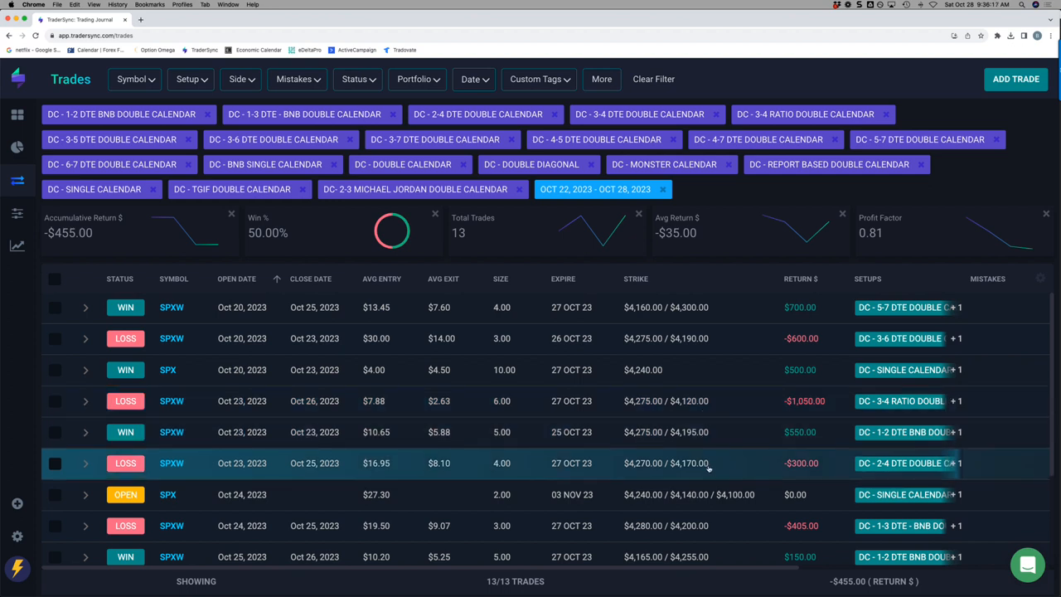
scroll("down", 3)
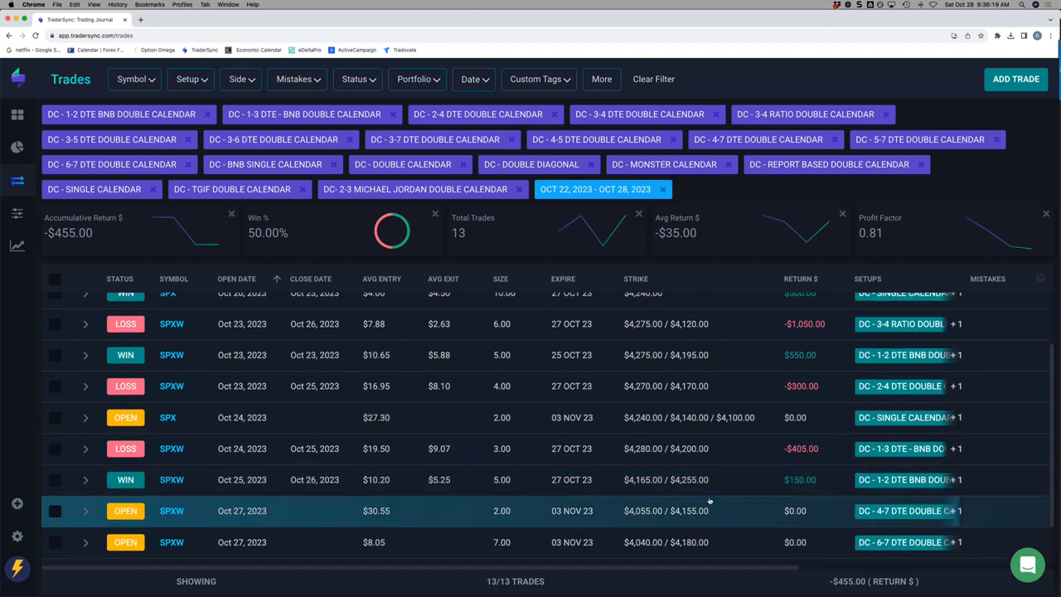
mouse_move(713, 448)
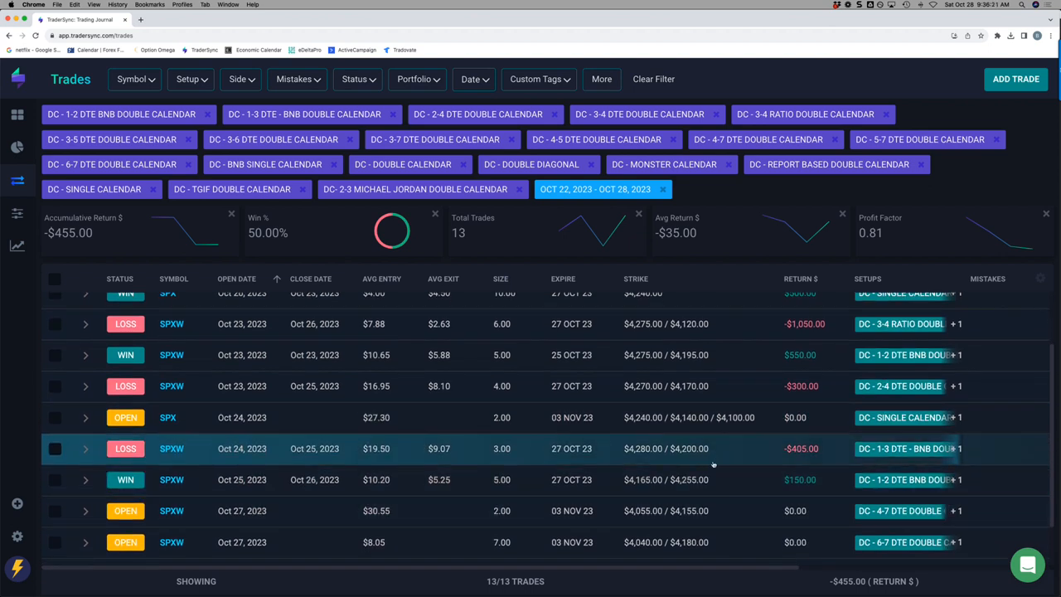
scroll("down", 3)
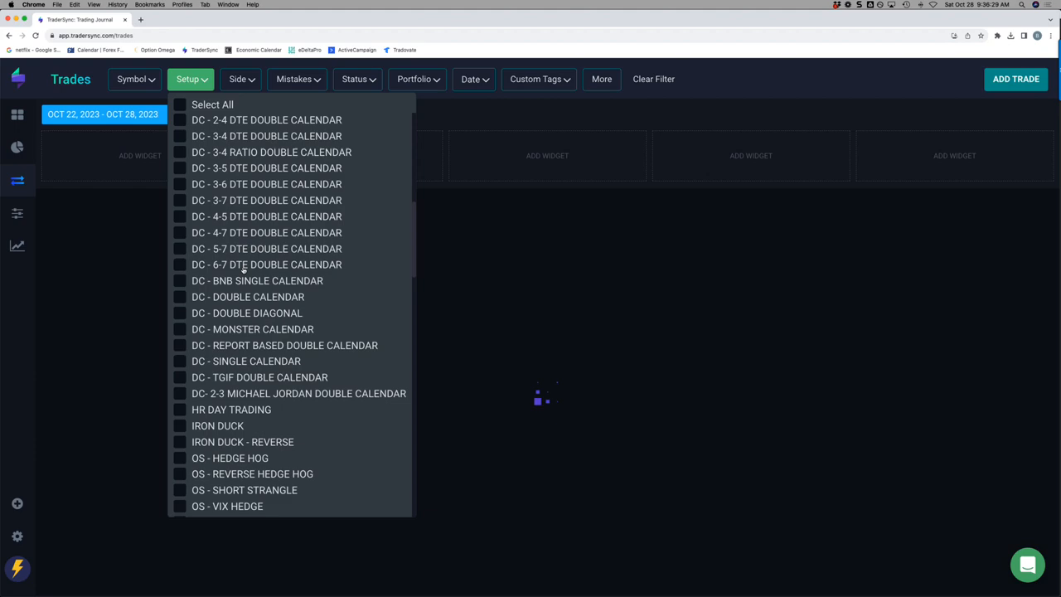
- Filter to the five OS setups and view their 7 trades totaling $2,995.50
left_click(179, 424)
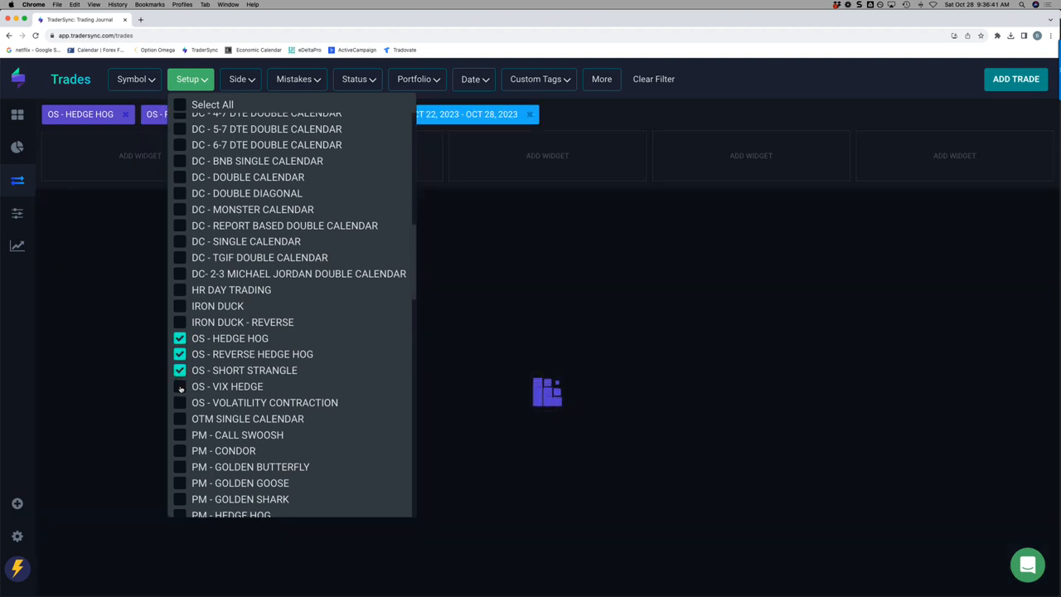
left_click(179, 403)
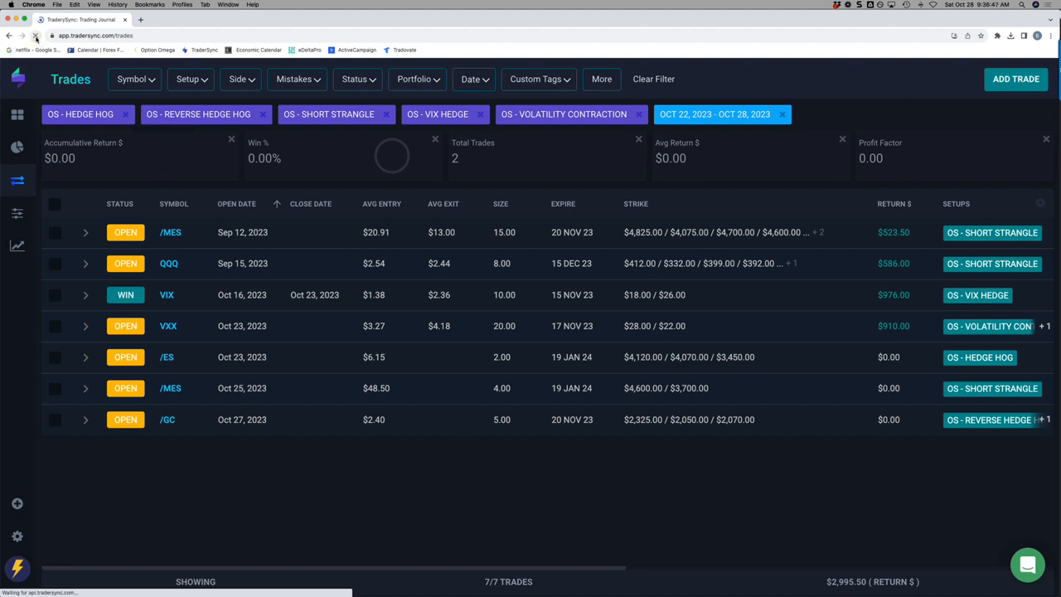
left_click(36, 37)
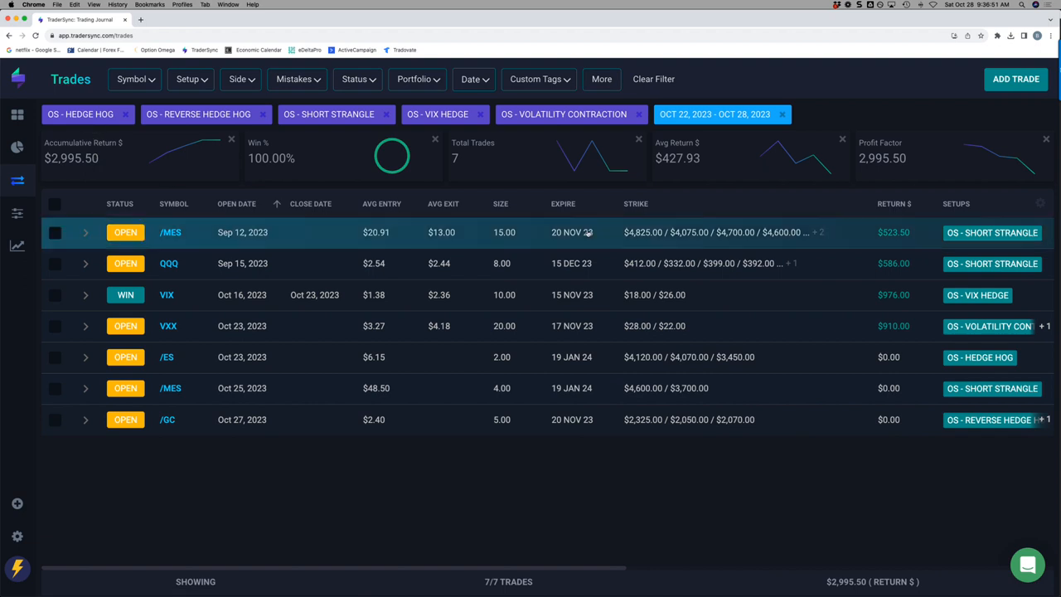
mouse_move(882, 249)
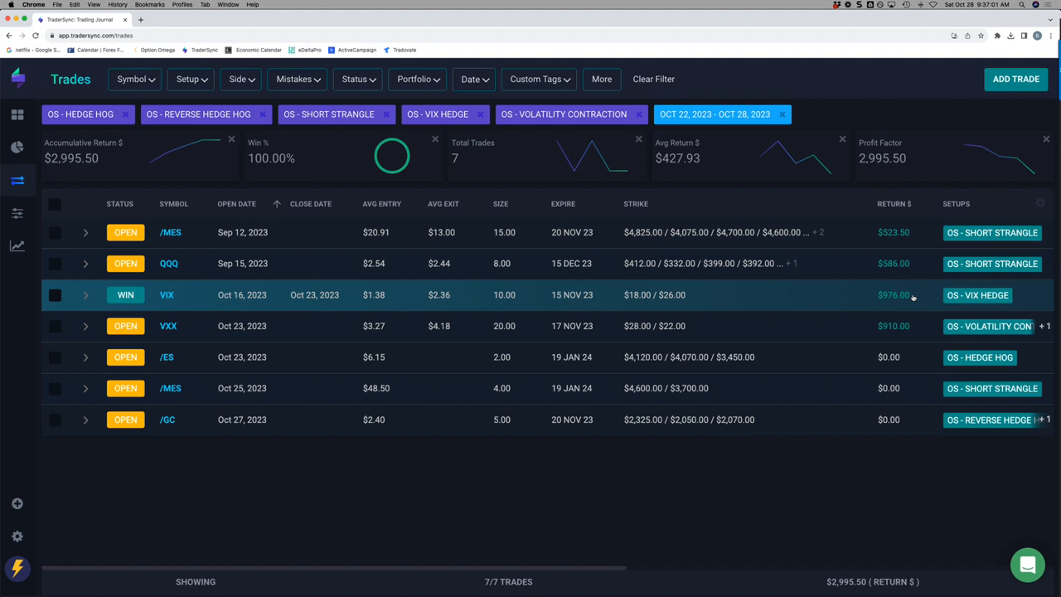
mouse_move(898, 304)
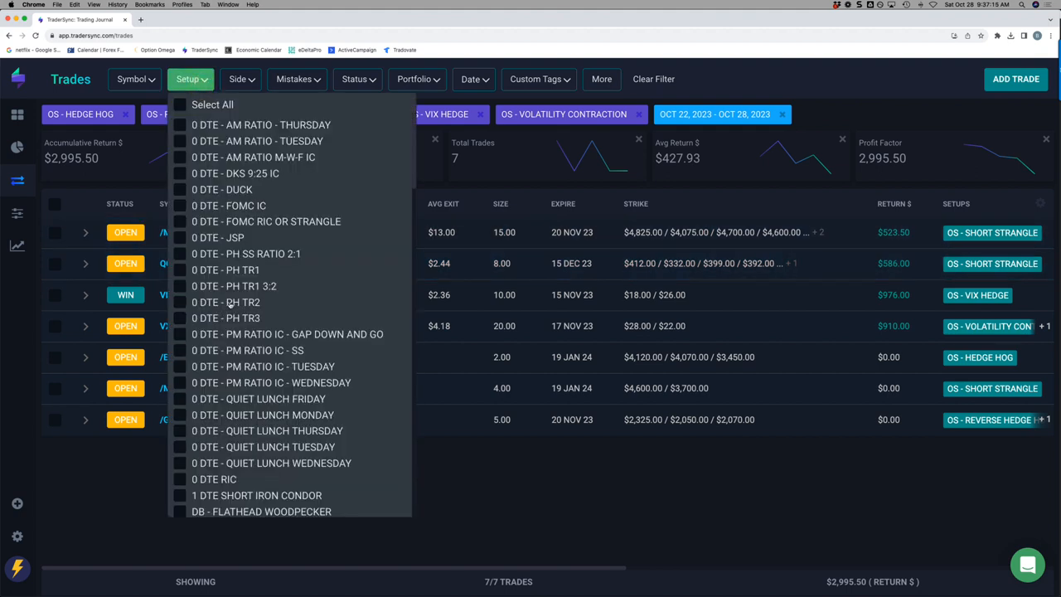
- Swap the OS setups for all PM setups (Call Swoosh to Verti-Fly): 19 trades, $34,765.60
scroll("down", 3)
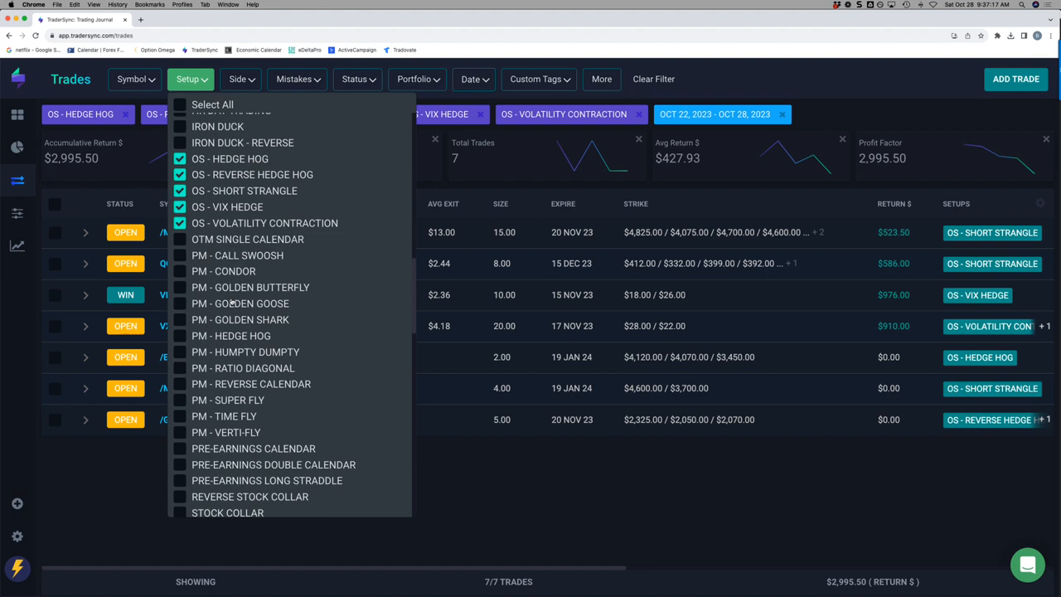
left_click(179, 160)
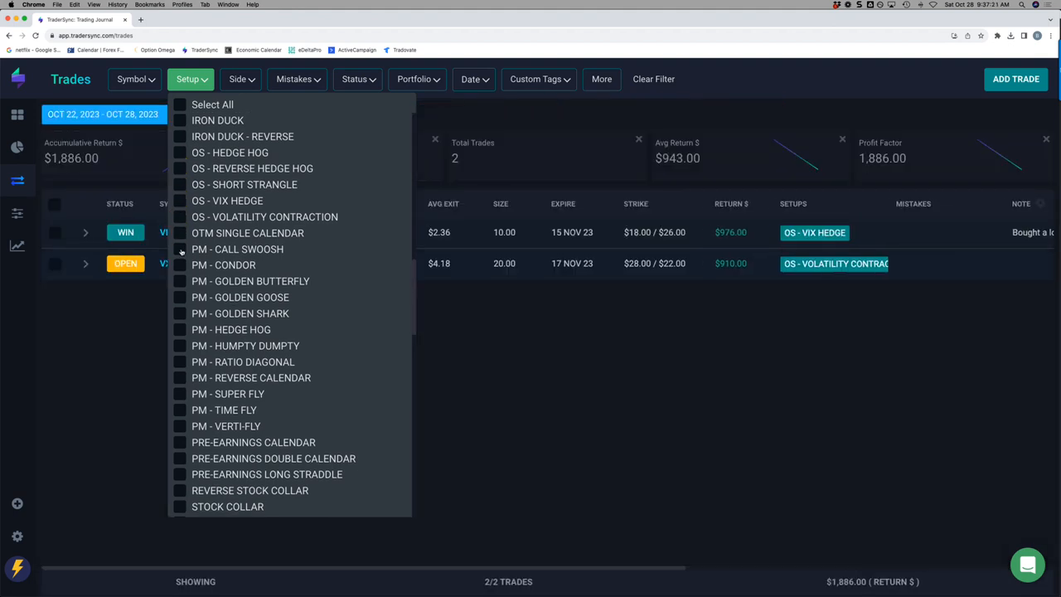
left_click(179, 265)
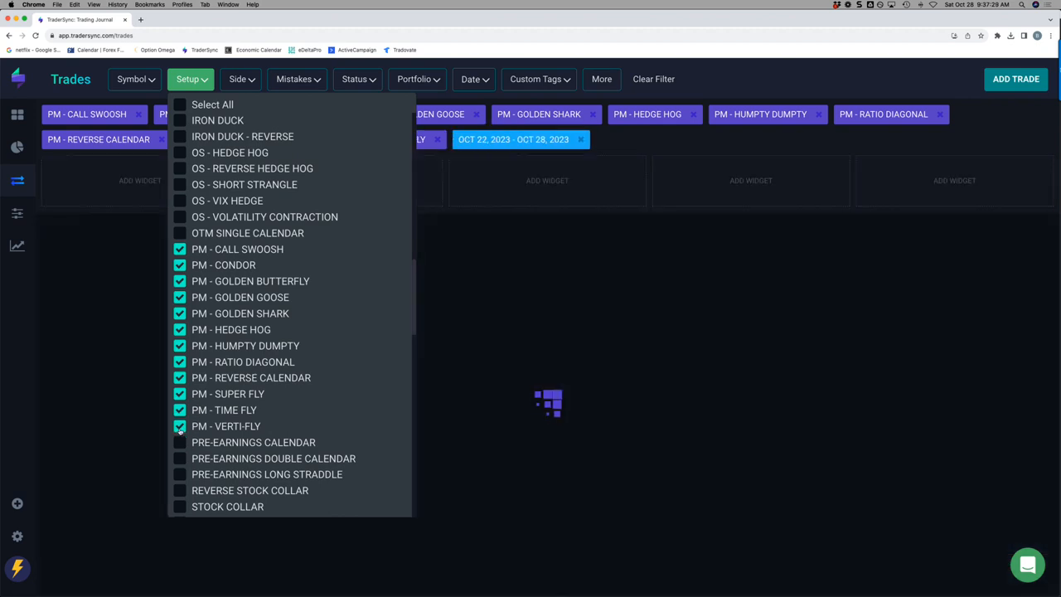
left_click(179, 426)
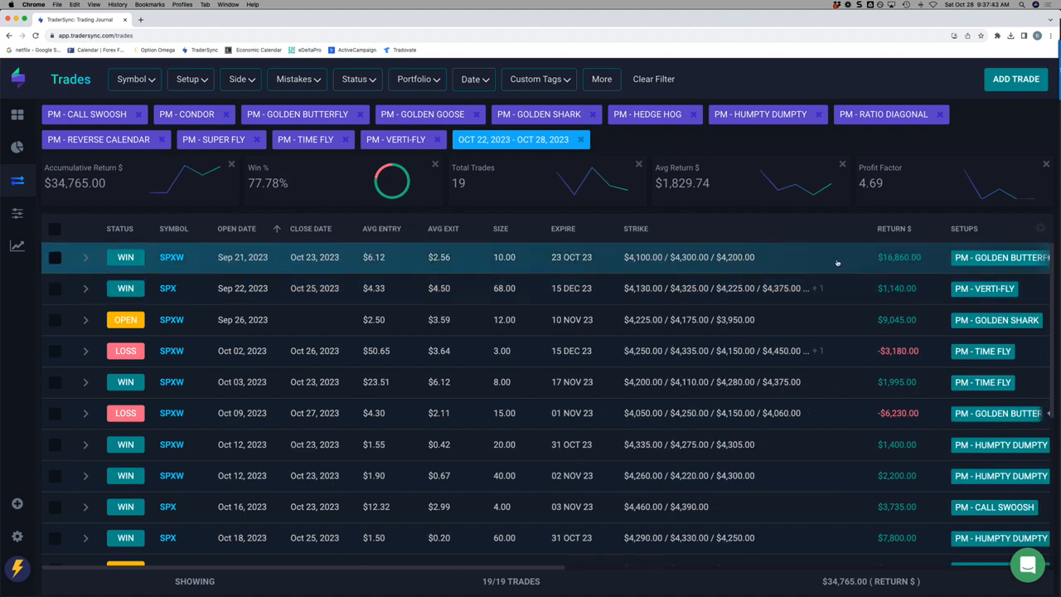
mouse_move(815, 288)
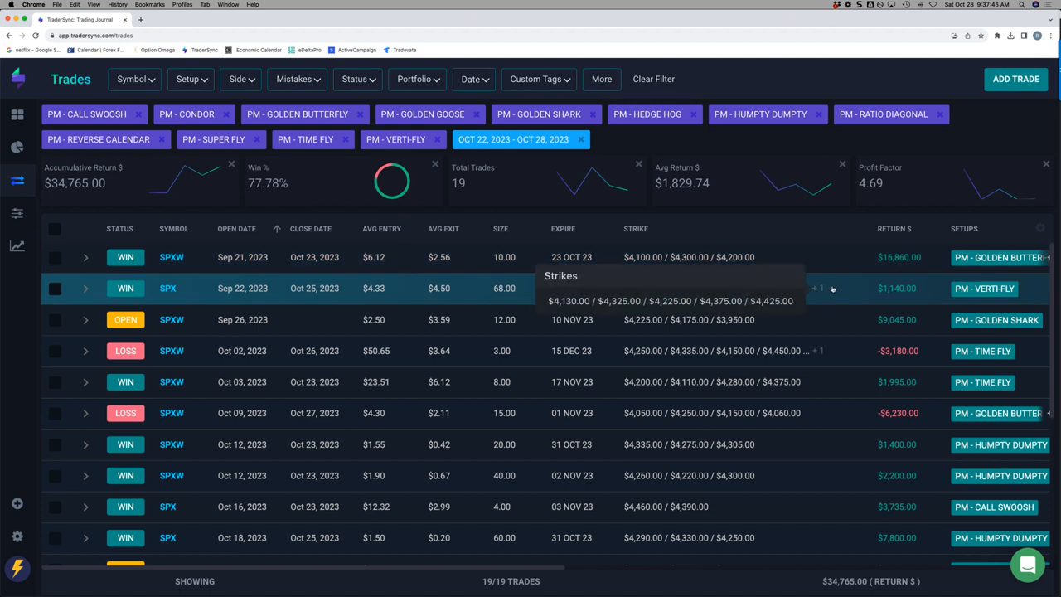
mouse_move(853, 324)
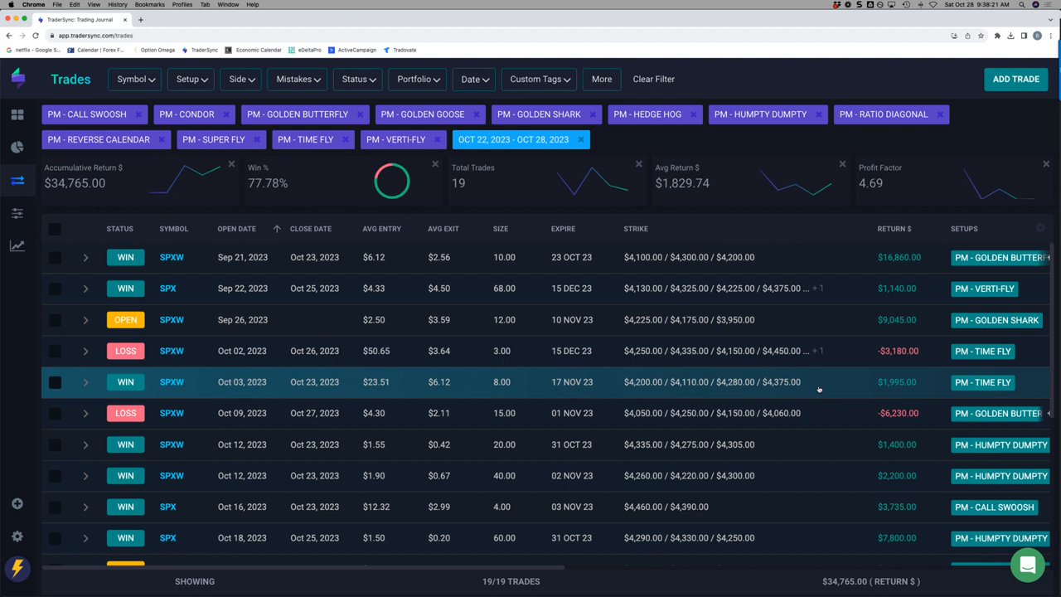
mouse_move(779, 413)
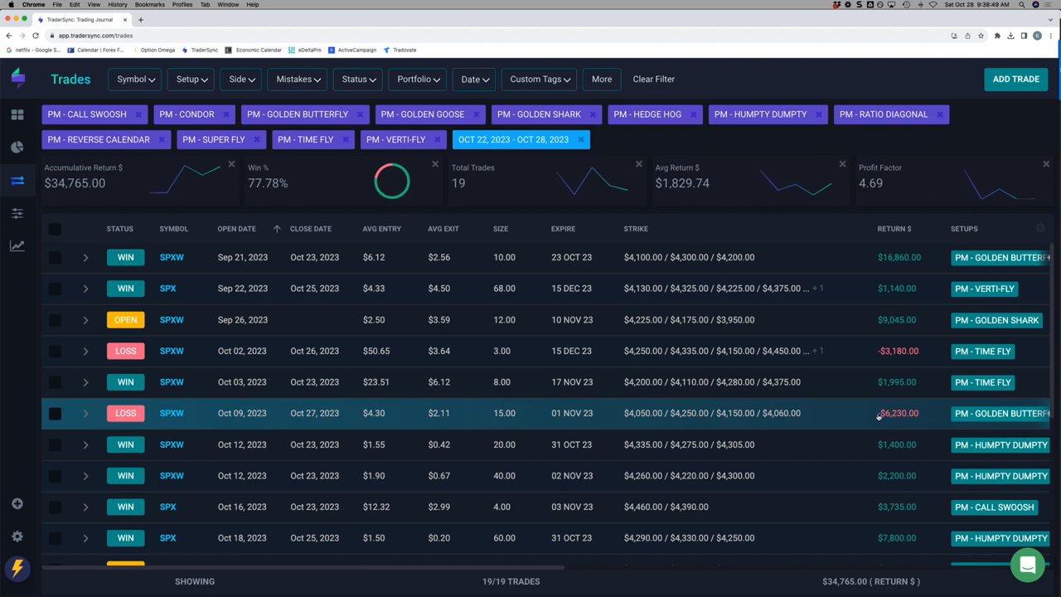
mouse_move(895, 421)
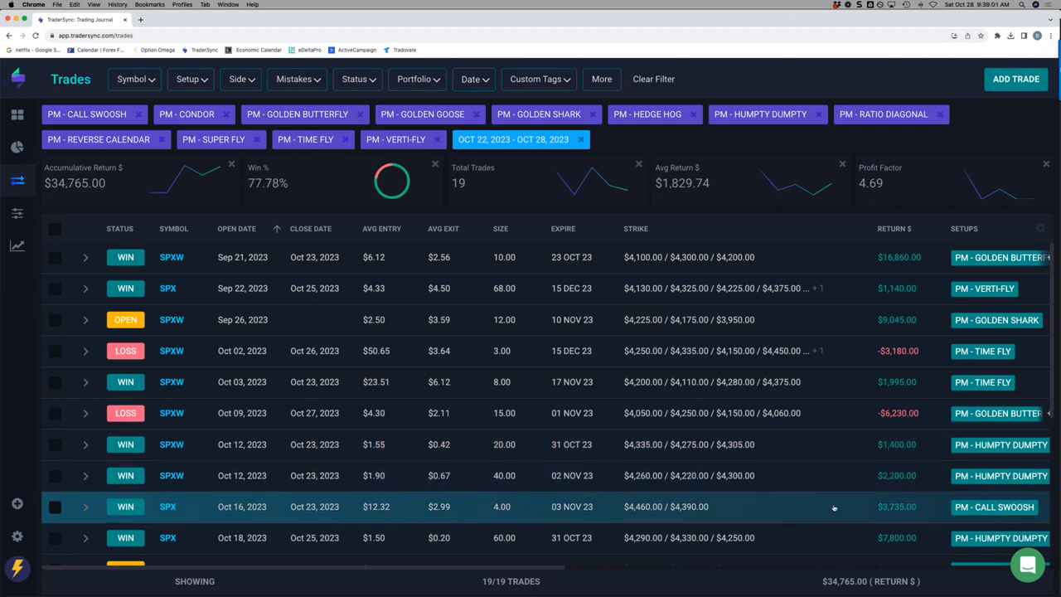
scroll("down", 3)
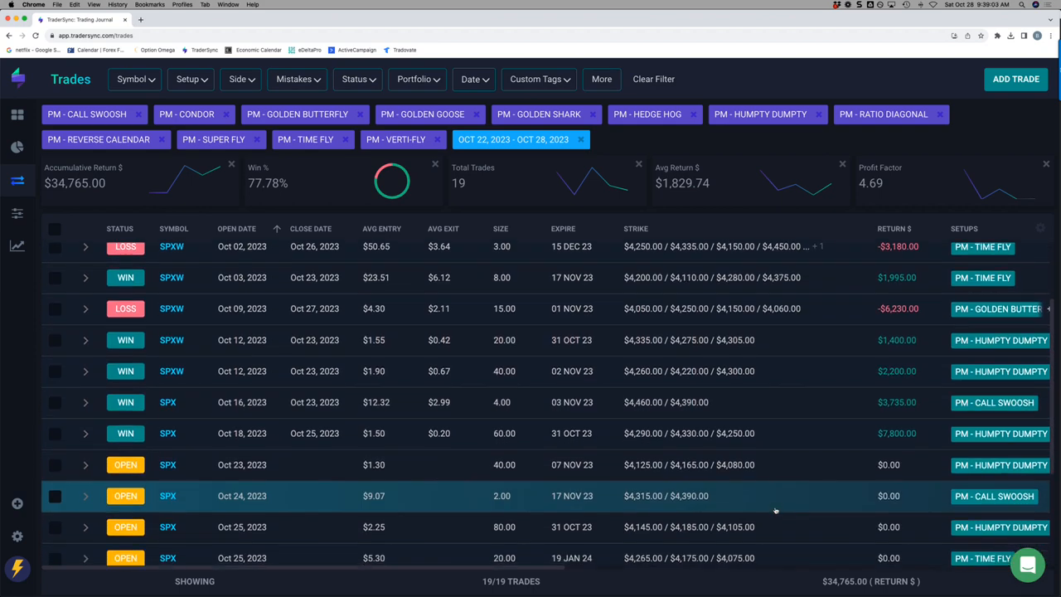
scroll("up", 3)
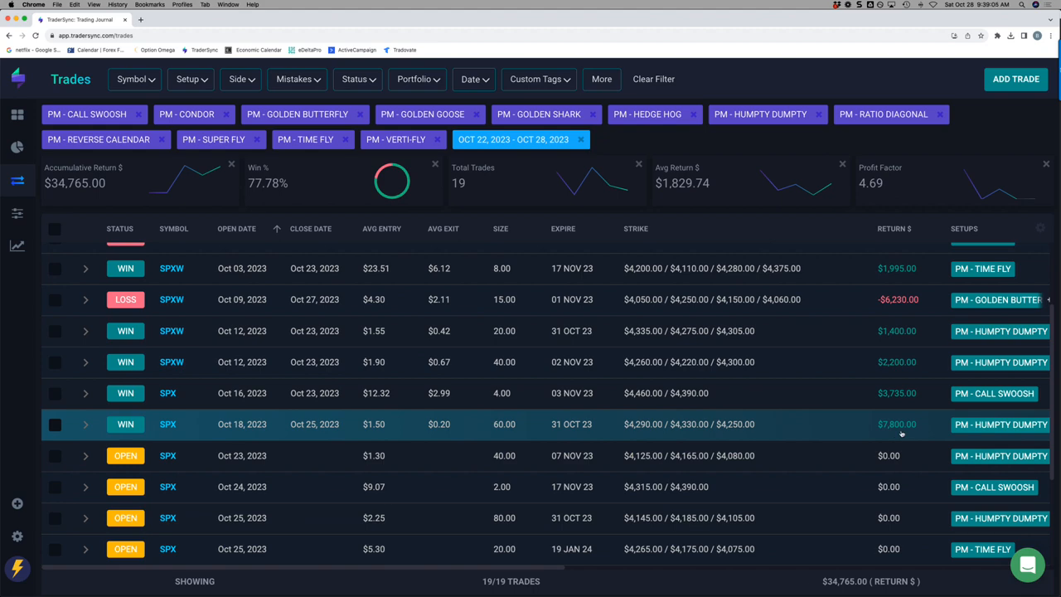
scroll("down", 3)
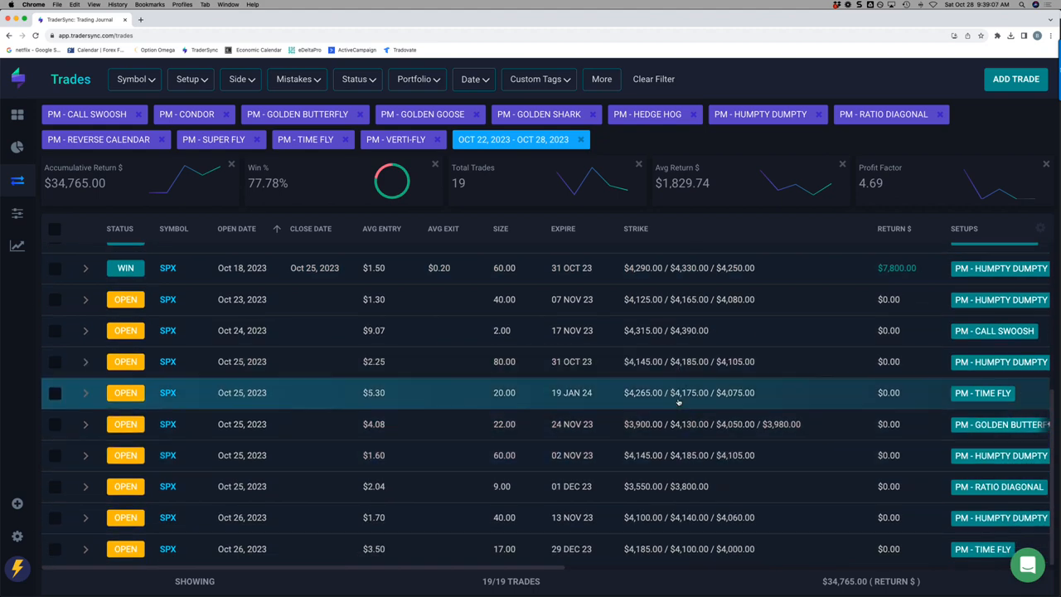